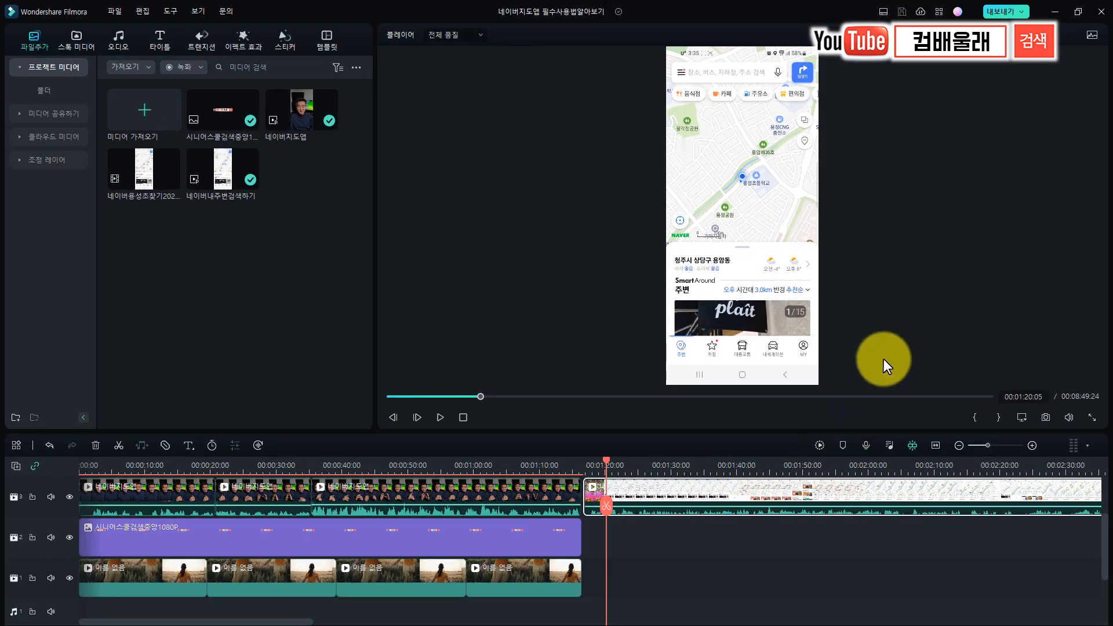
mouse_move(862, 416)
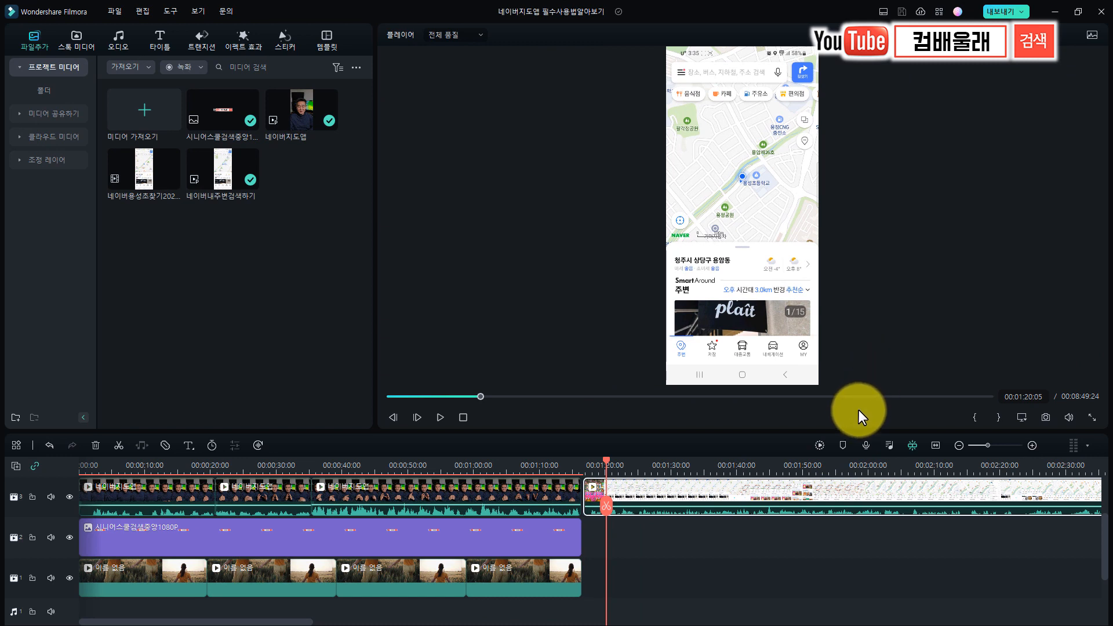
mouse_move(591, 457)
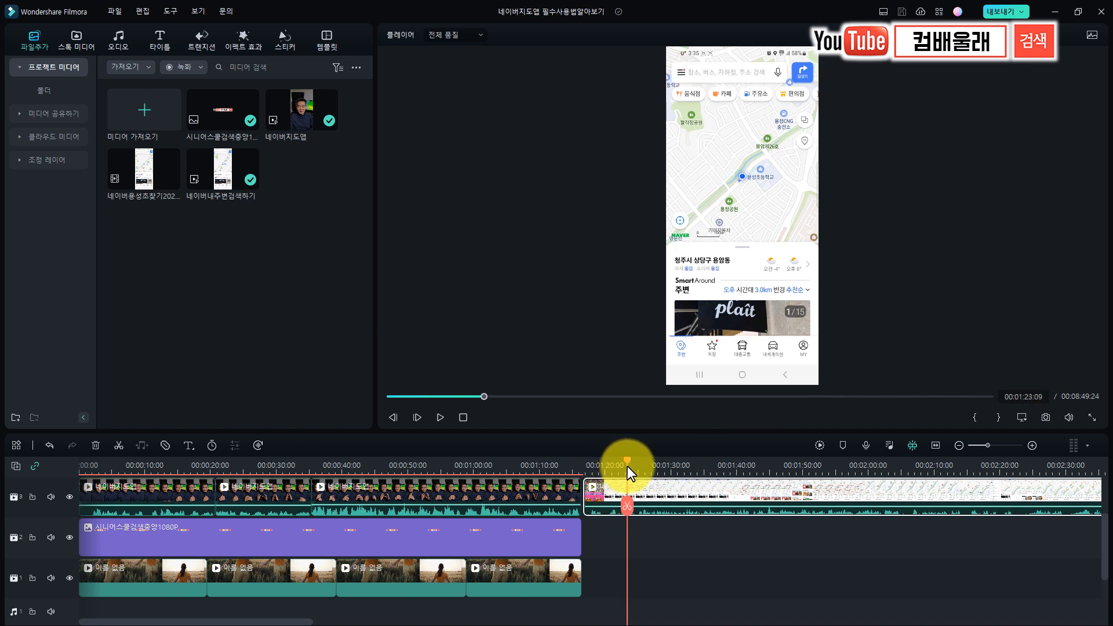
Scrub through the Naver Map clips to preview the restaurant search footage.
left_click_drag(630, 455, 702, 455)
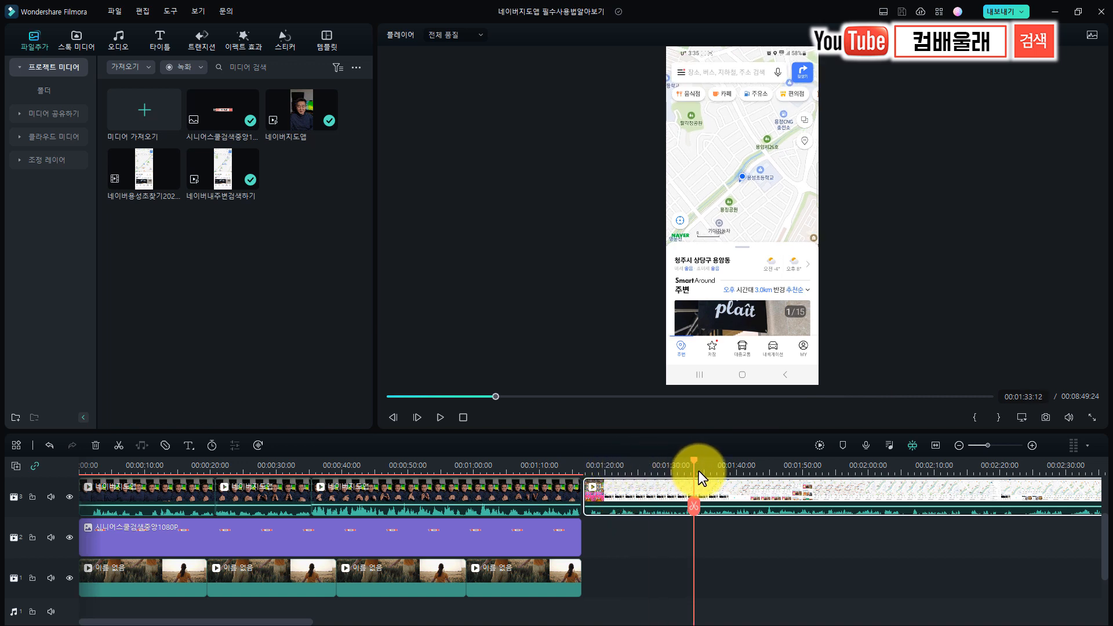
left_click_drag(699, 477, 709, 476)
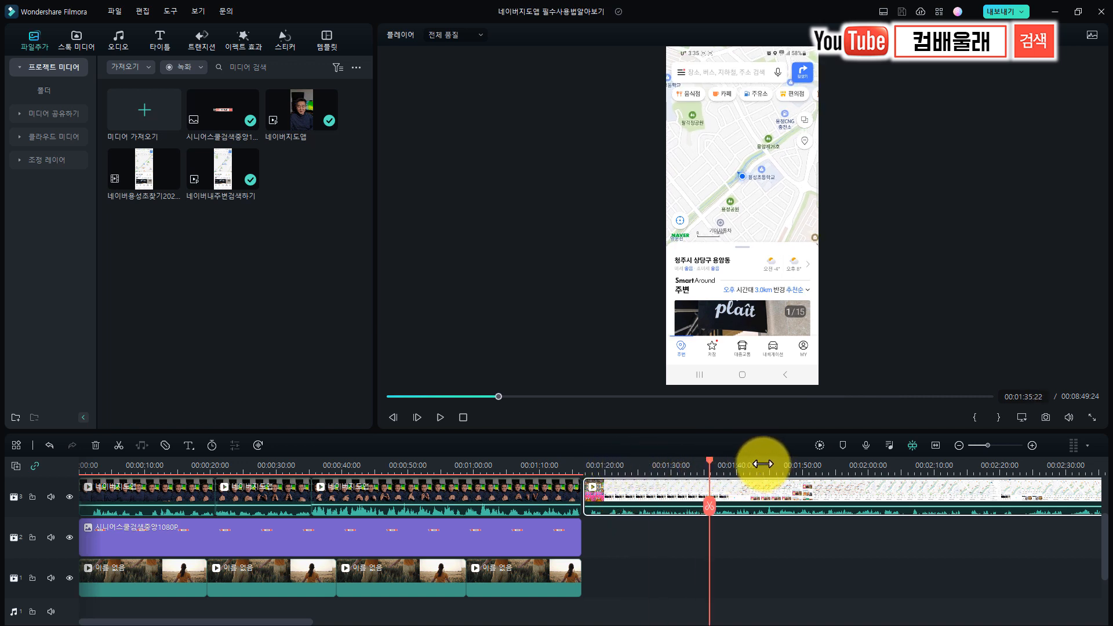
left_click_drag(710, 480, 743, 480)
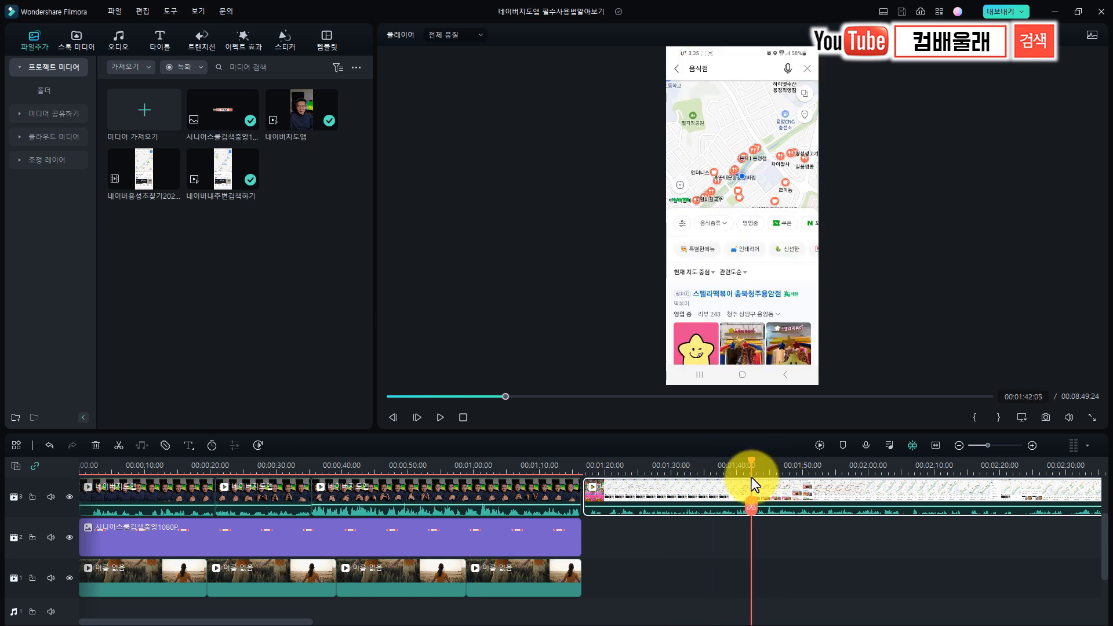
left_click_drag(749, 466, 799, 466)
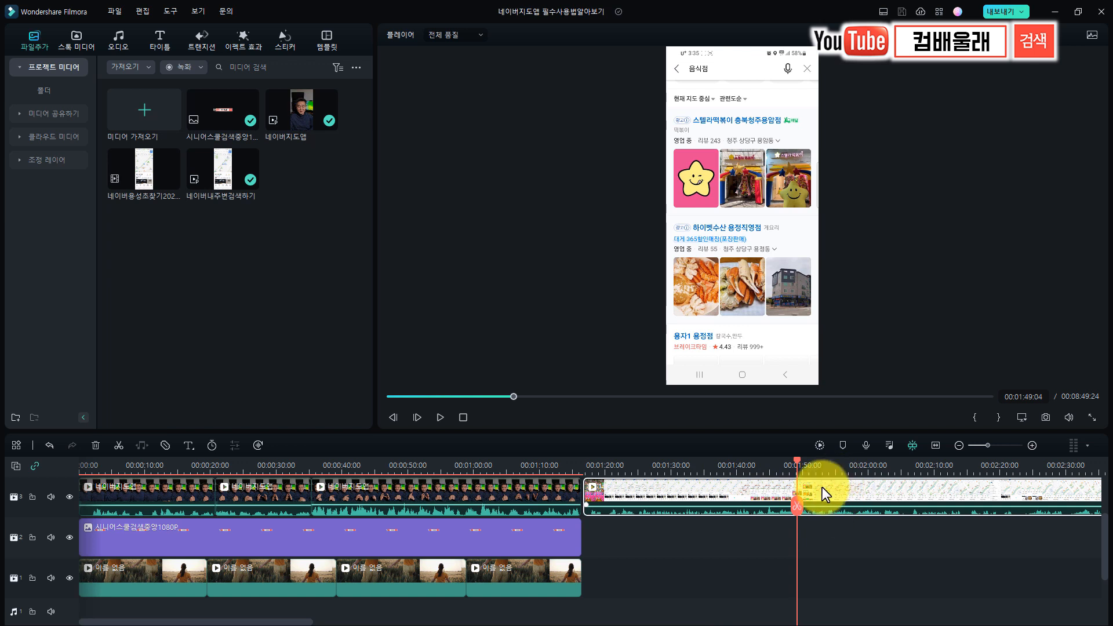
mouse_move(833, 494)
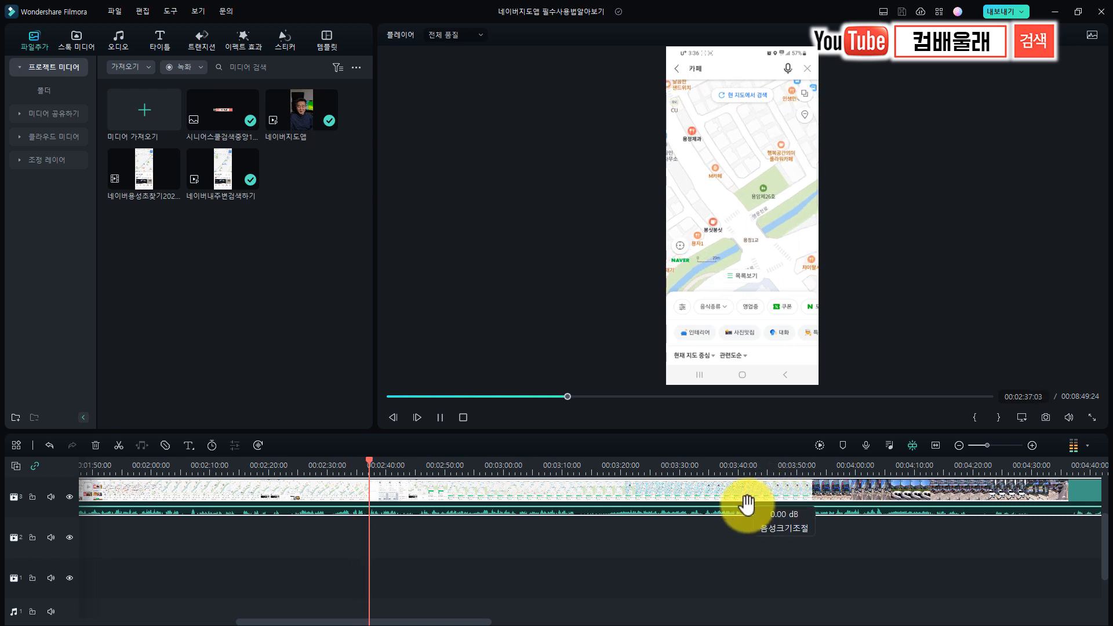
left_click(438, 417)
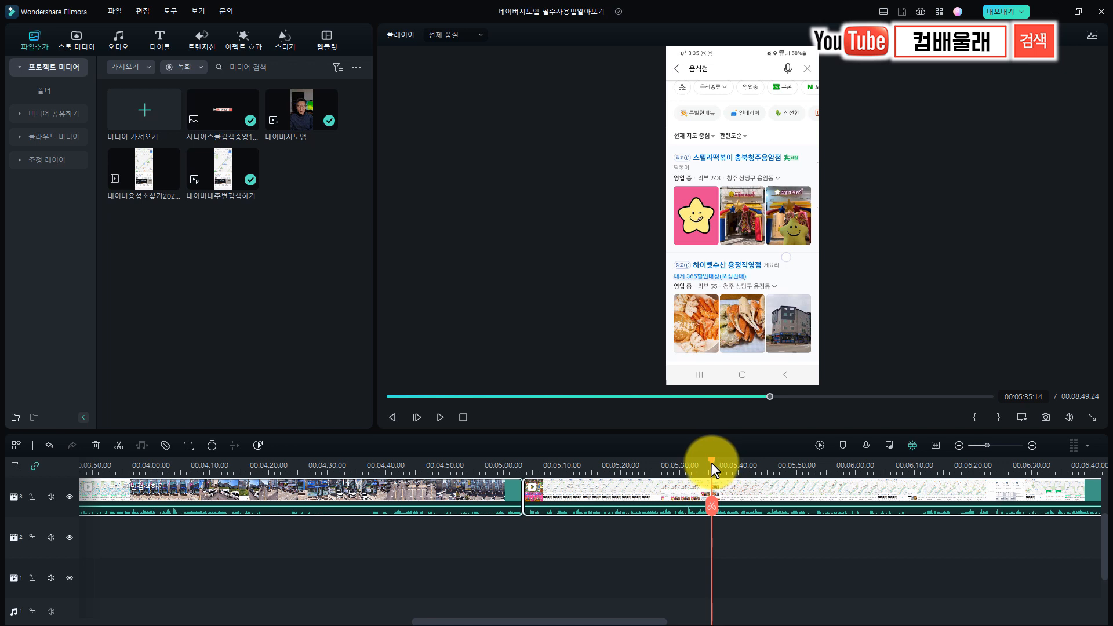
left_click_drag(713, 470, 636, 470)
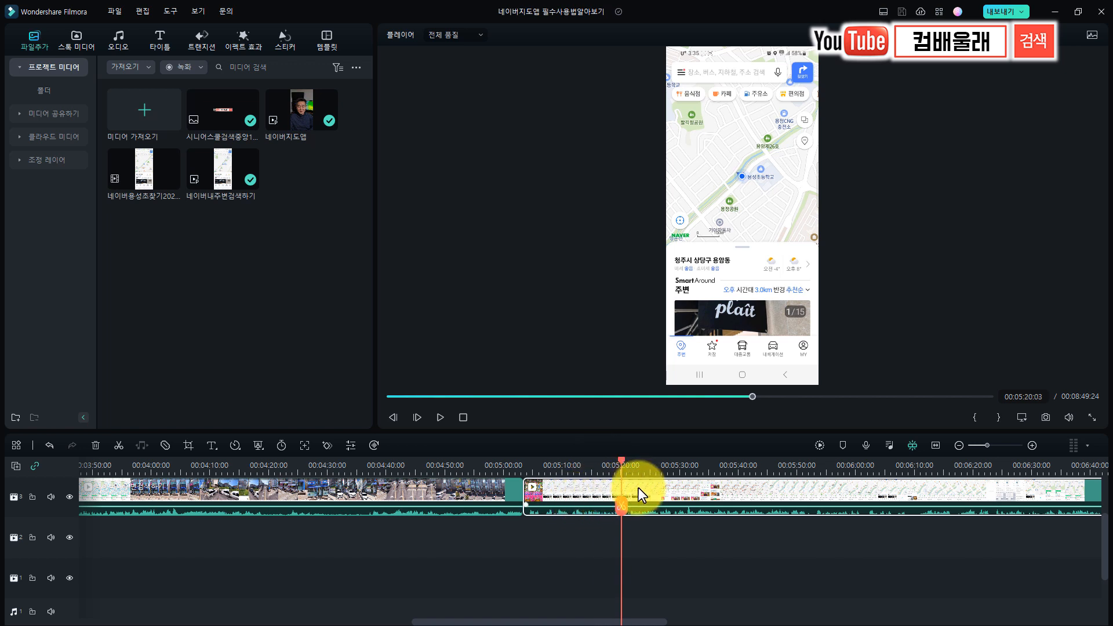
mouse_move(651, 495)
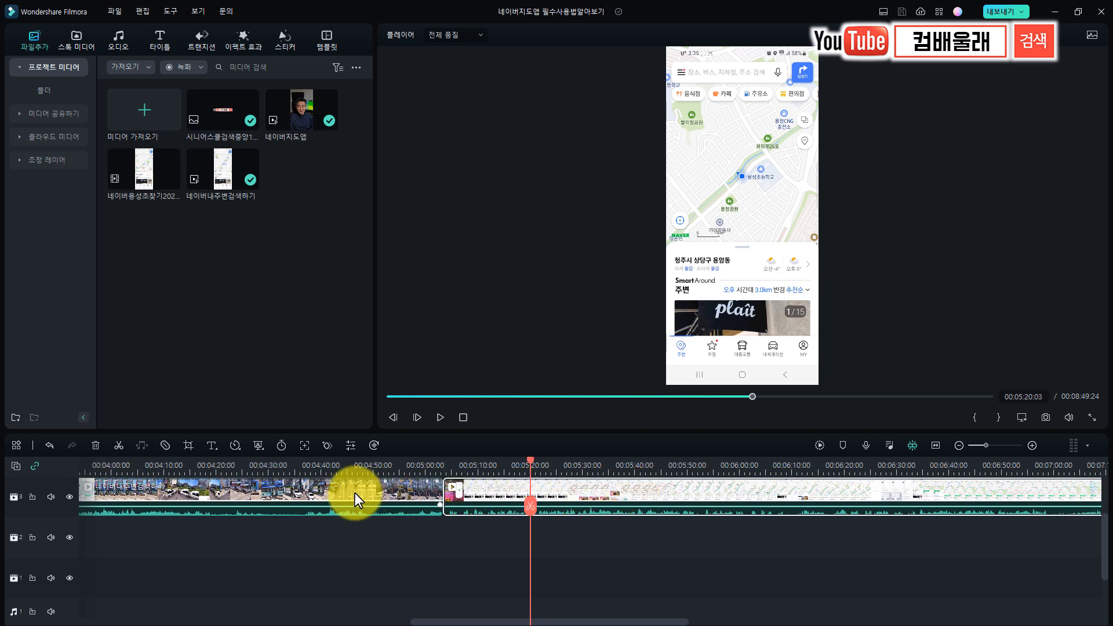
mouse_move(572, 501)
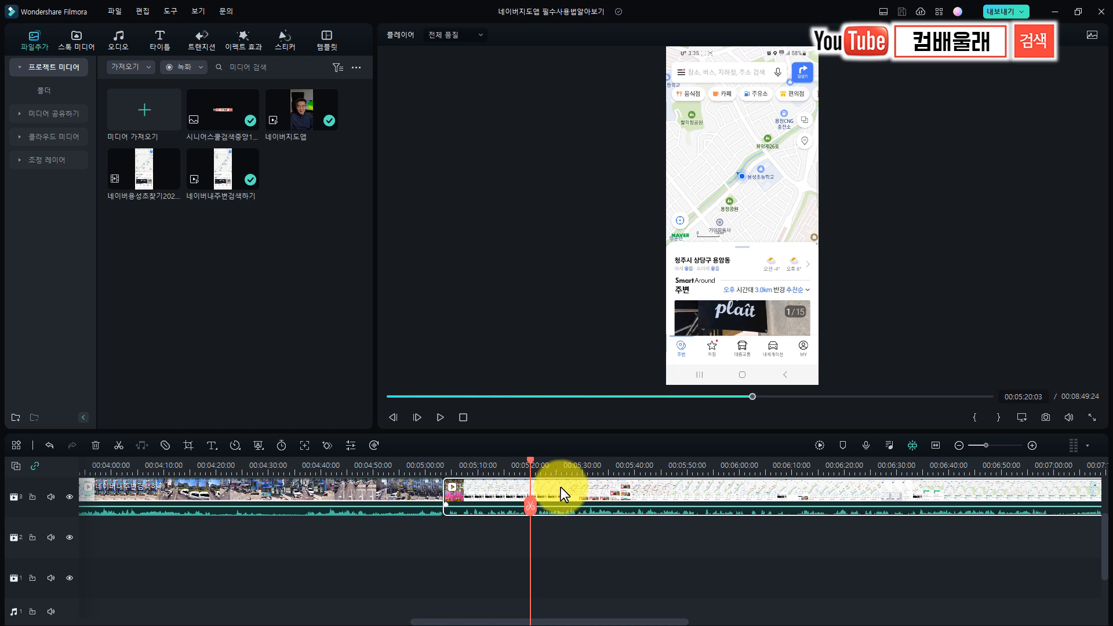
Open 오디오 조정 for the Naver Map nearby-search clip from its context menu.
right_click(564, 491)
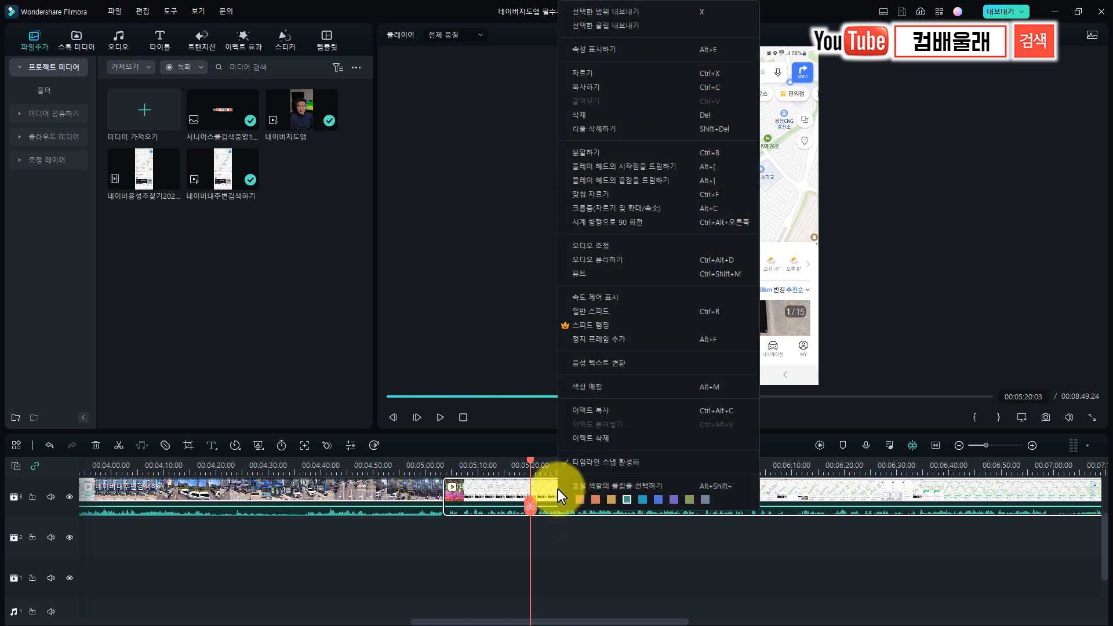
mouse_move(613, 256)
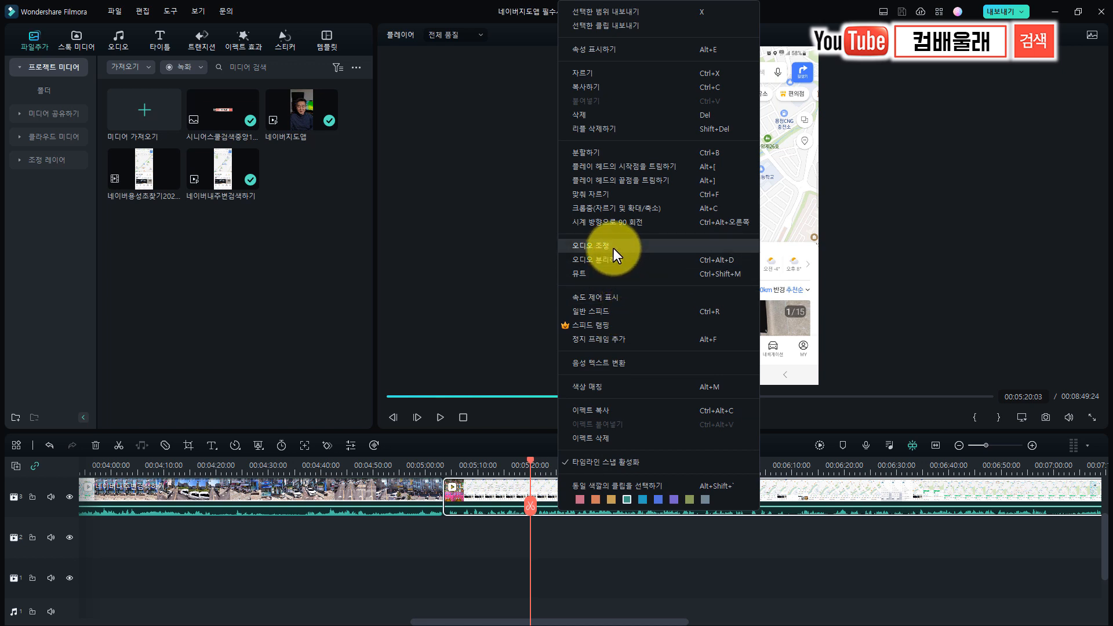
left_click(593, 244)
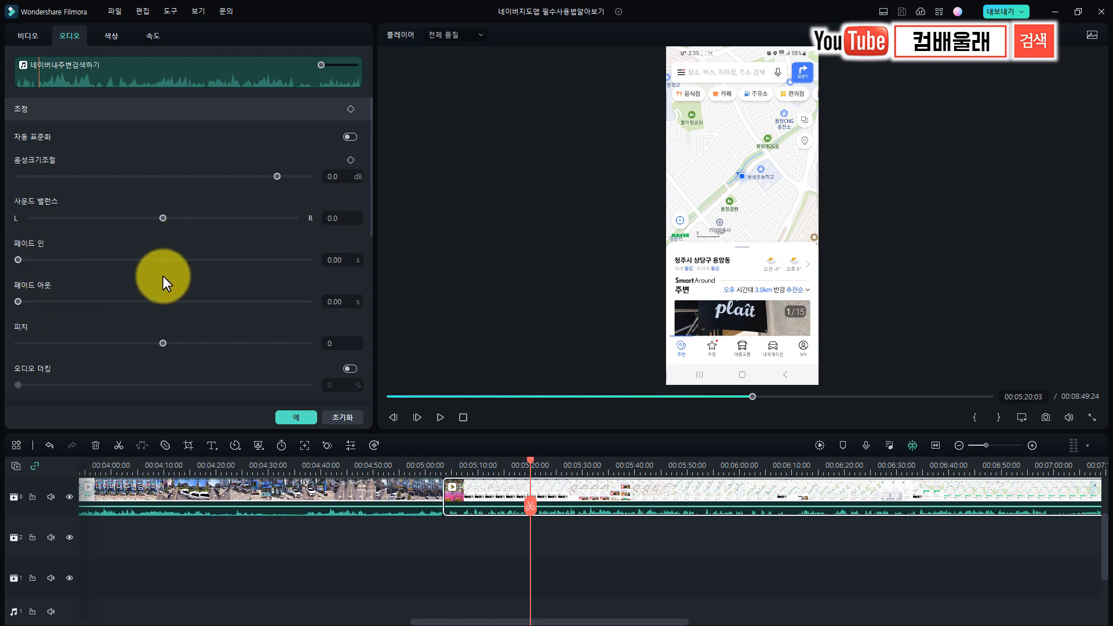
Scroll the Audio panel down to the 잡음제거 (noise removal) section.
scroll("down", 3)
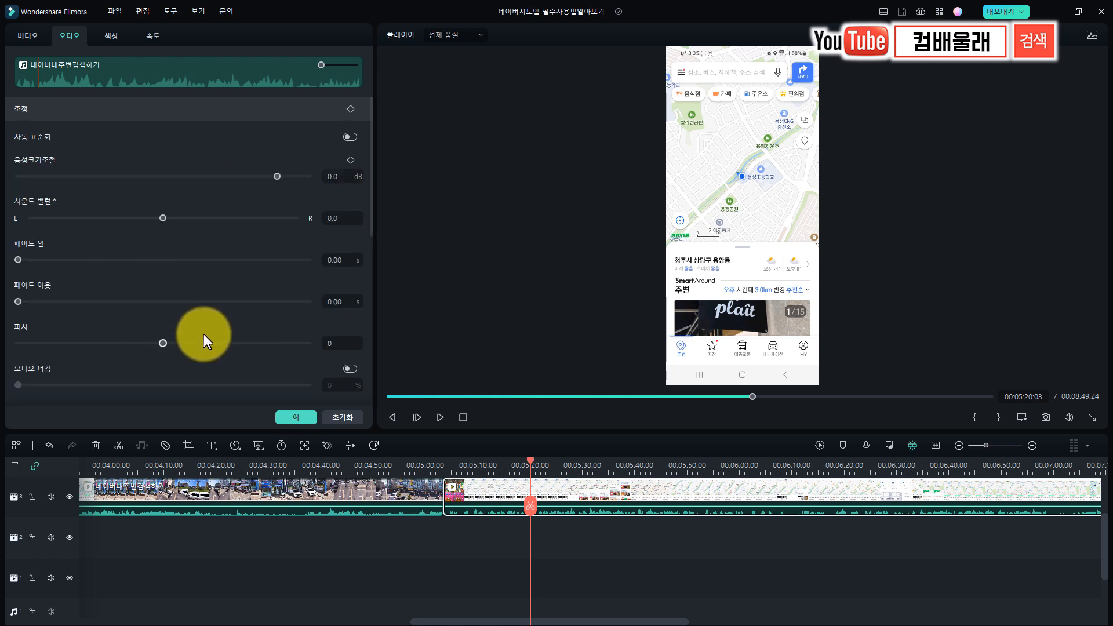
mouse_move(220, 287)
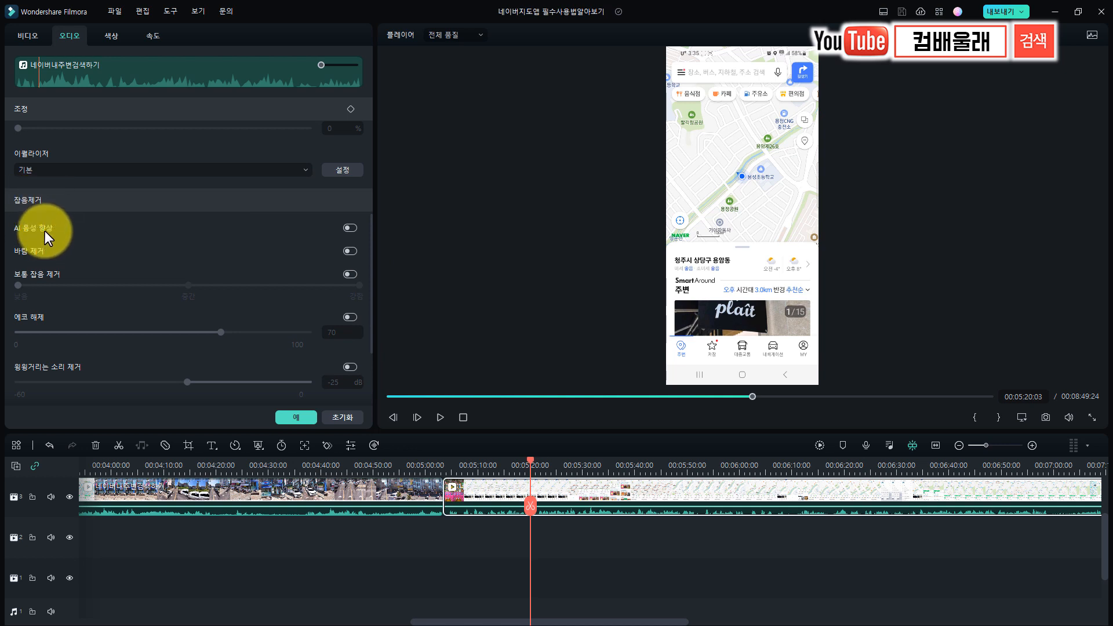
mouse_move(50, 267)
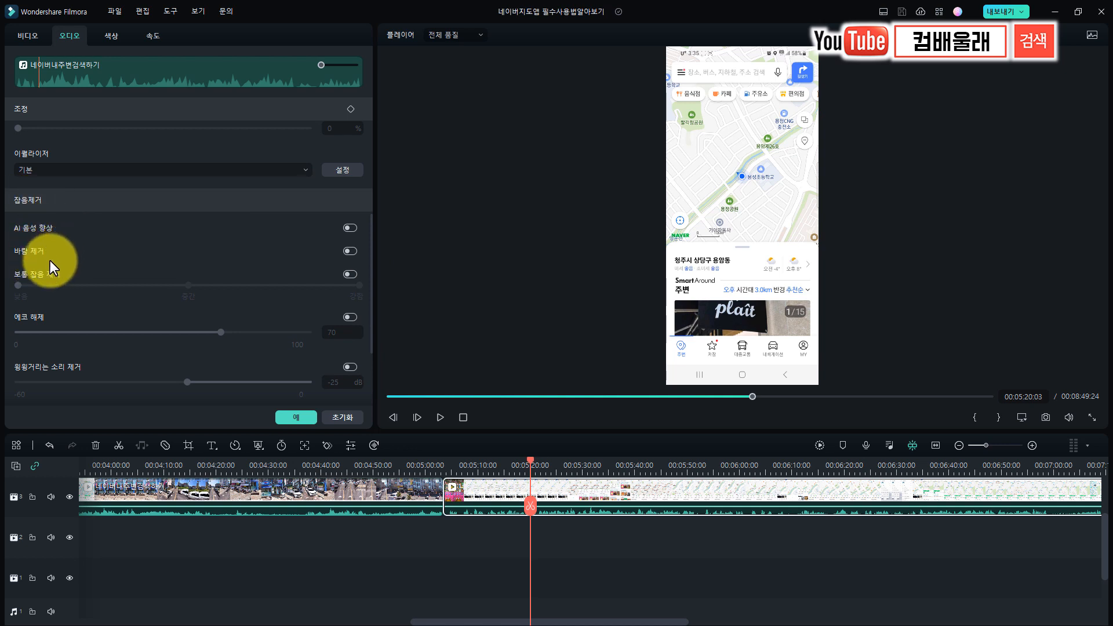
mouse_move(55, 265)
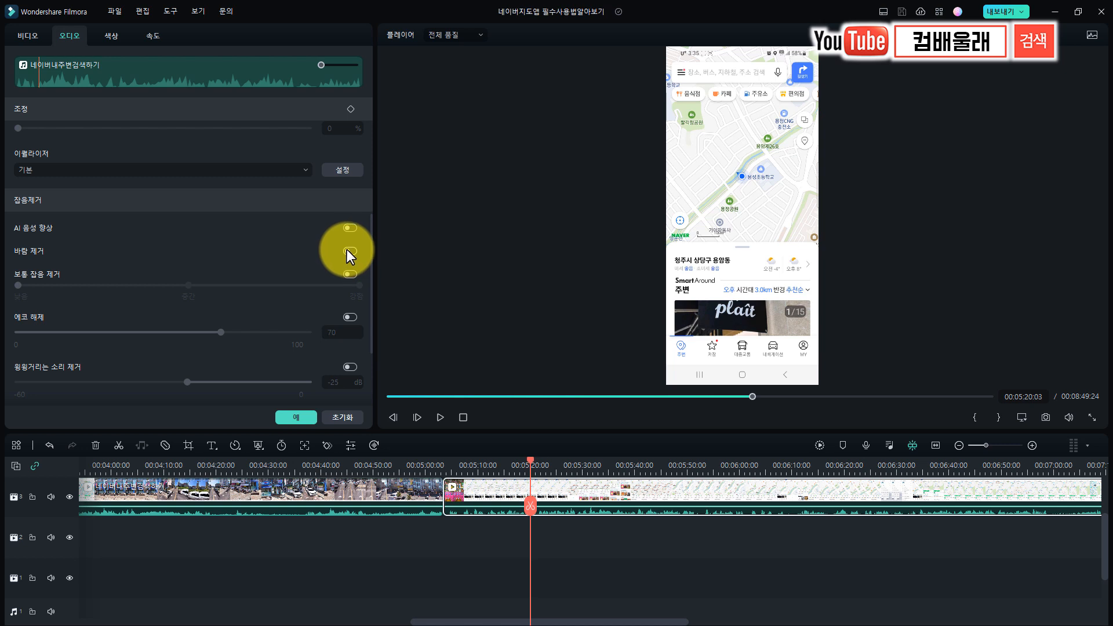
Switch on 바람 제거 and 보통 잡음 제거, then replay the clip from the ruler to listen.
left_click(349, 251)
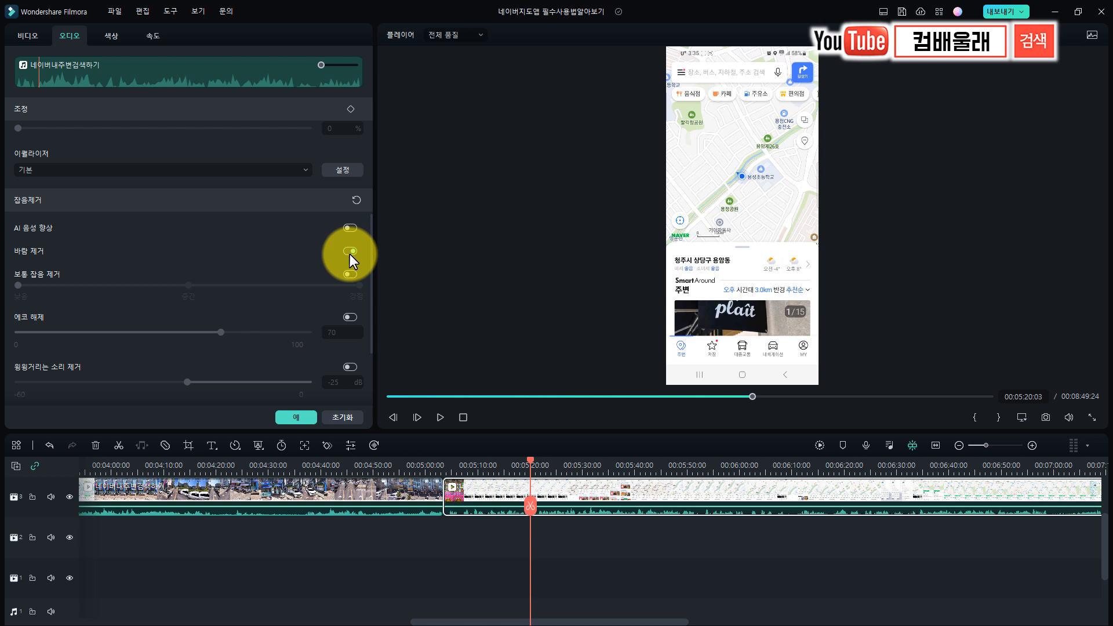
left_click(349, 250)
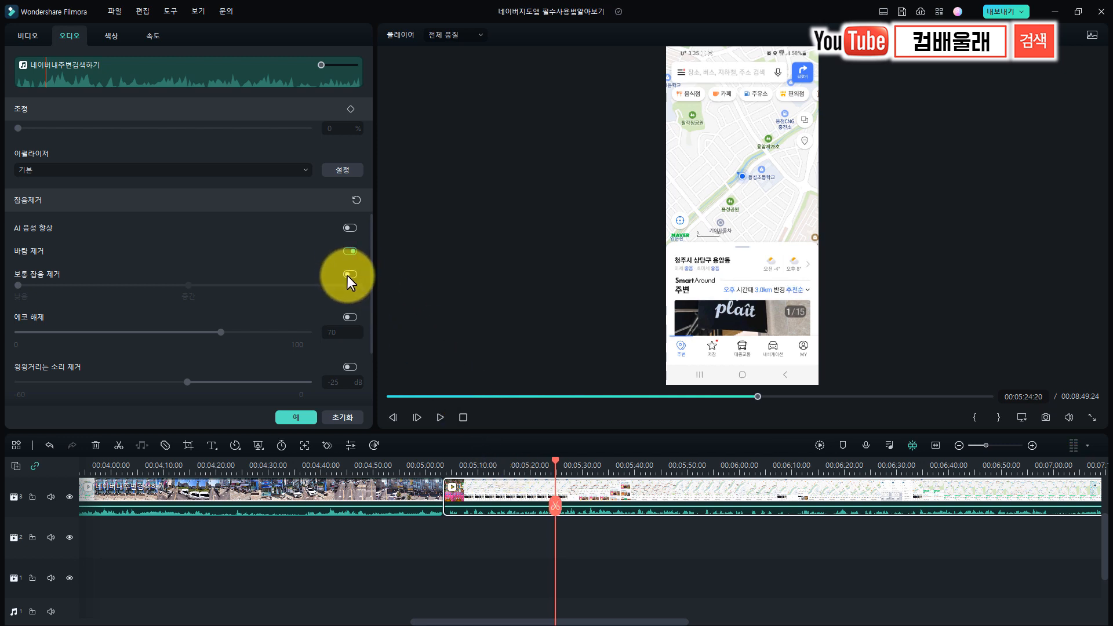
left_click(349, 274)
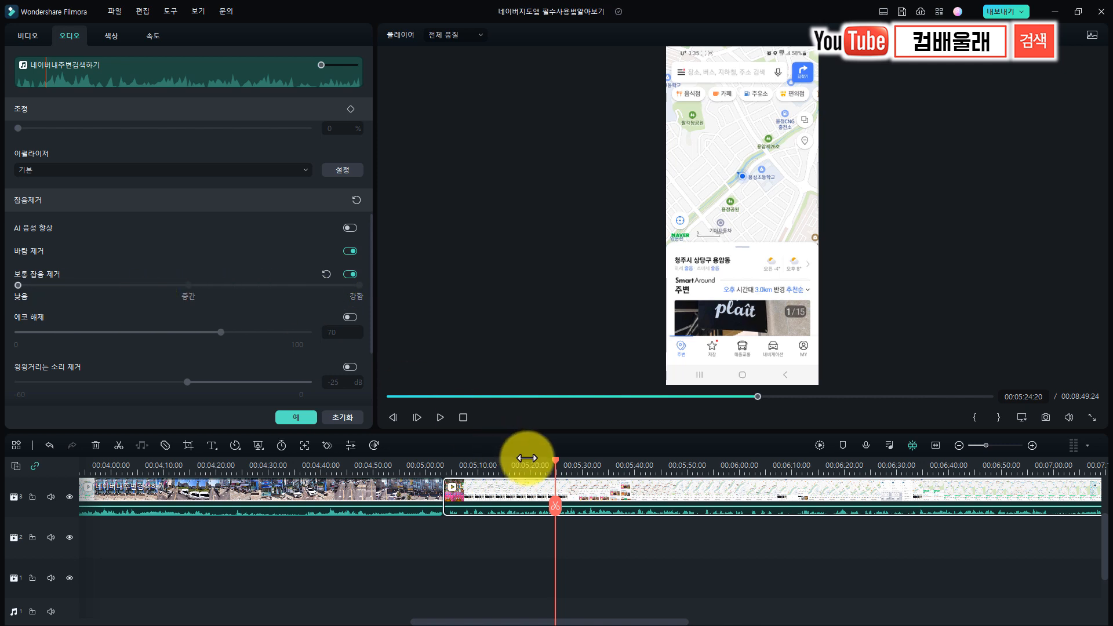
left_click(439, 416)
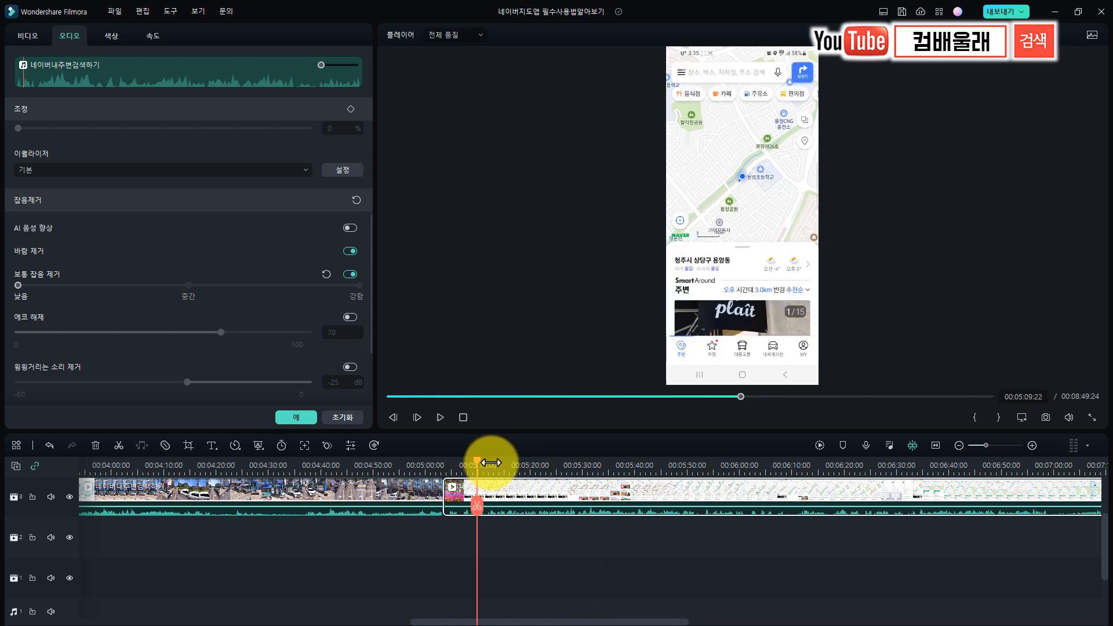
left_click(439, 418)
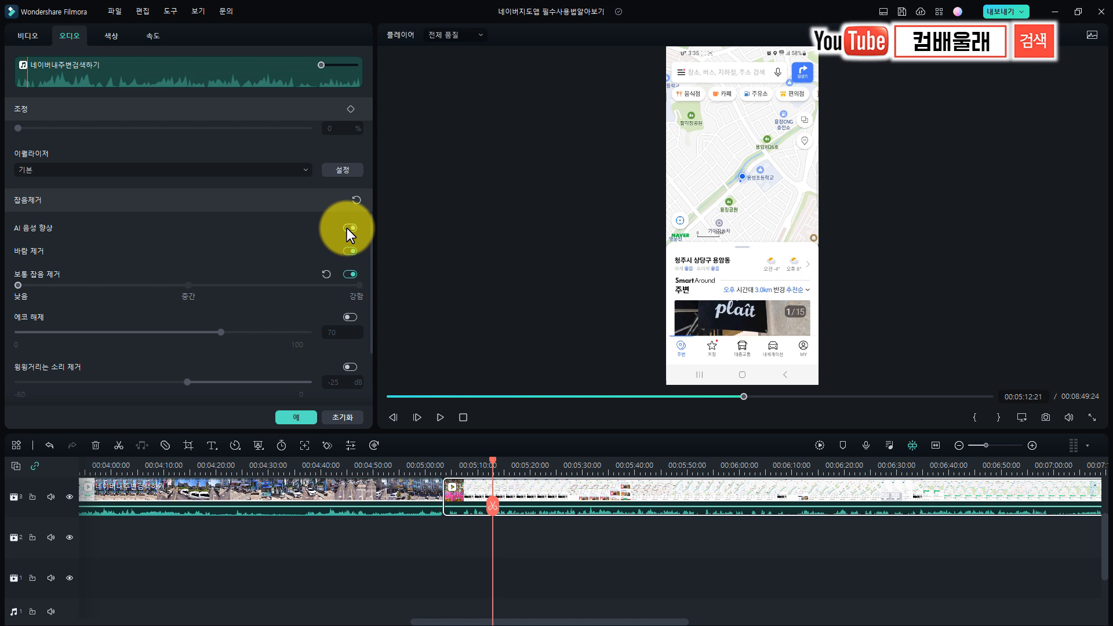
Switch on AI 음성 향상 and play back further into the clip to hear it.
left_click(349, 227)
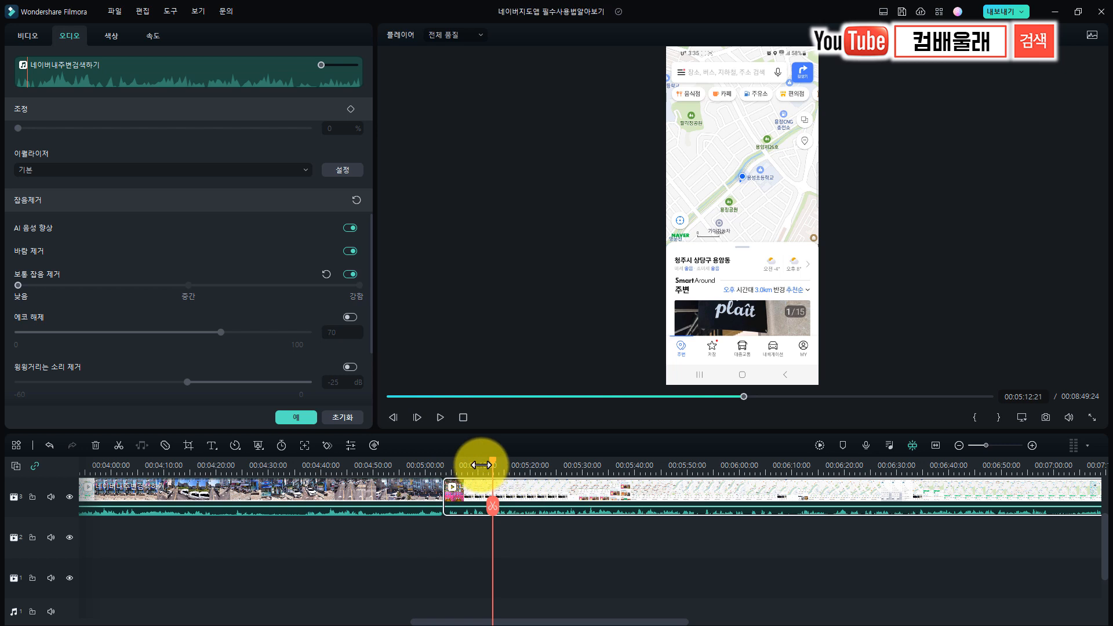
left_click(440, 417)
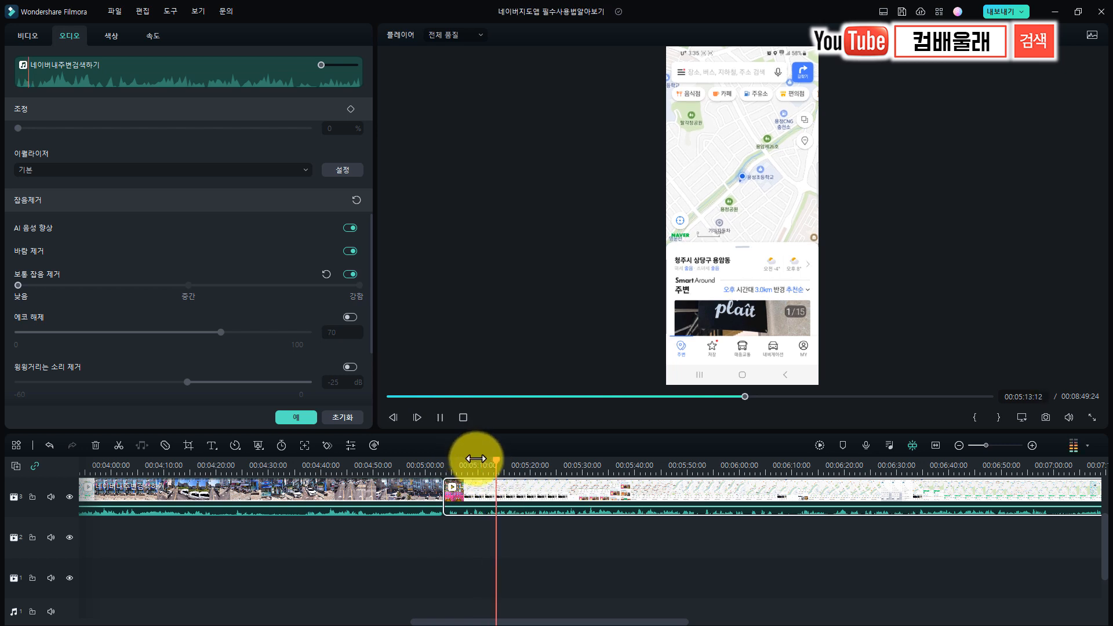
left_click_drag(476, 458, 497, 458)
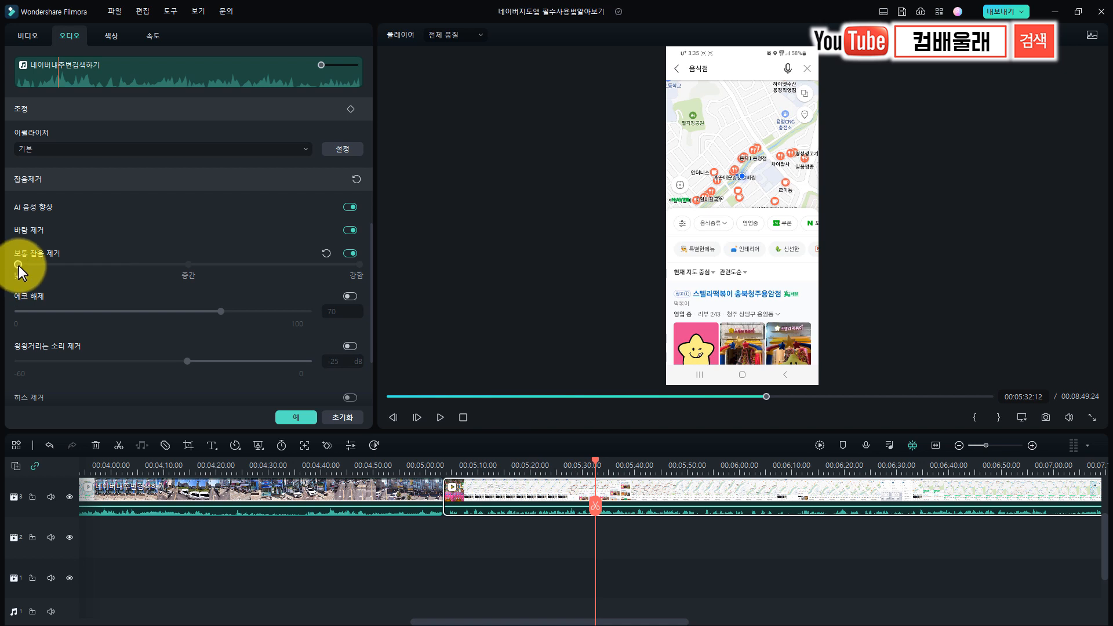
Raise 보통 잡음 제거 strength from 낮음 to 중간 and scrub the clip to hear the result.
left_click_drag(14, 265, 188, 265)
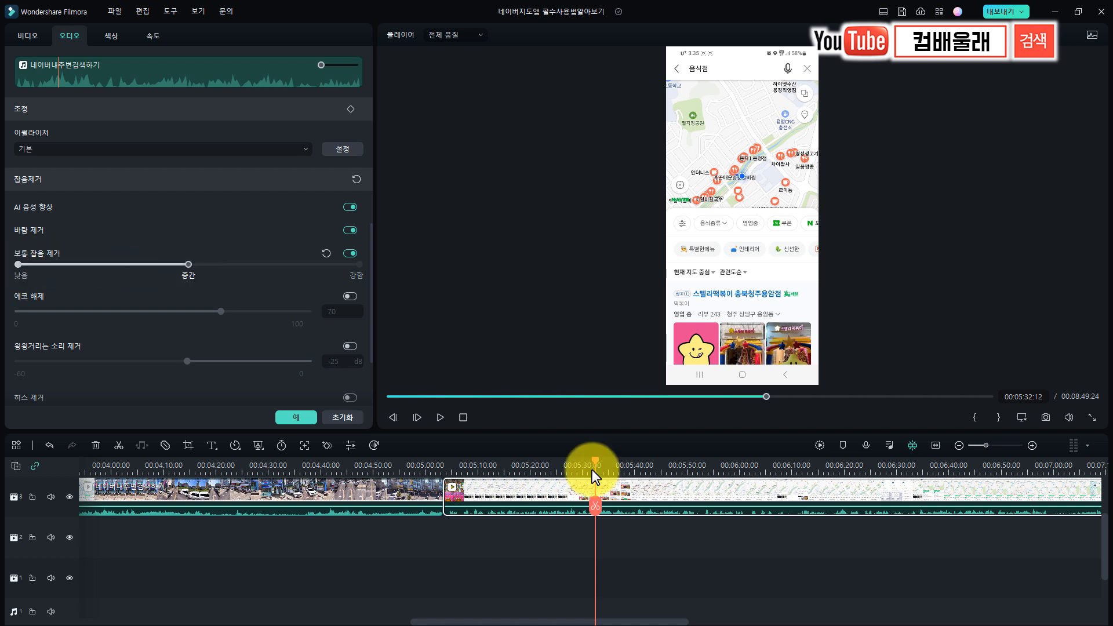
left_click_drag(595, 458, 584, 458)
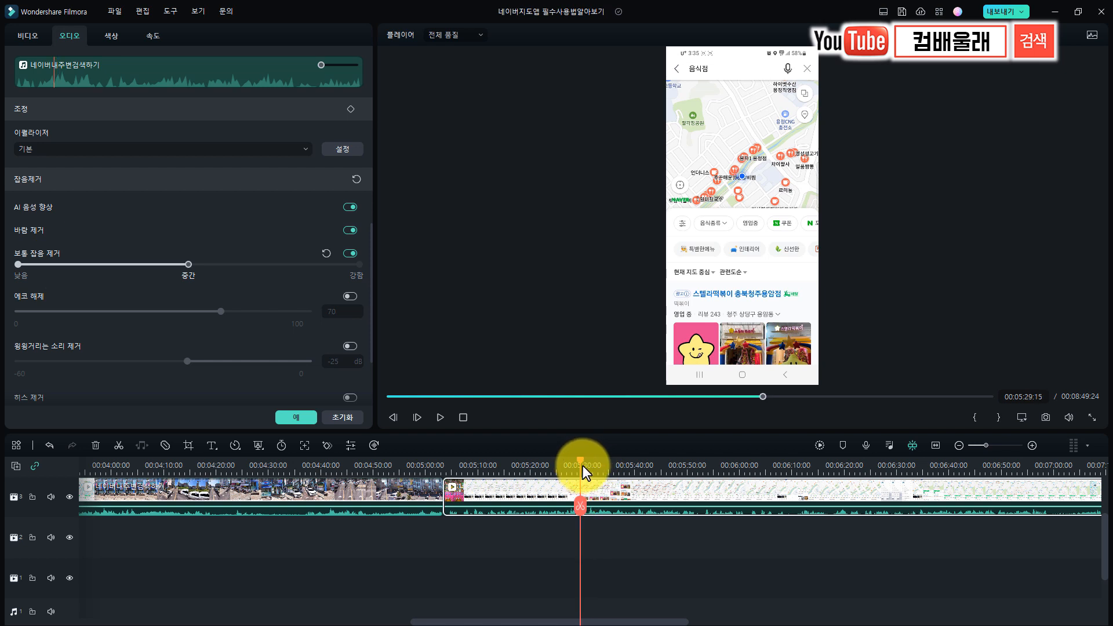
left_click(438, 417)
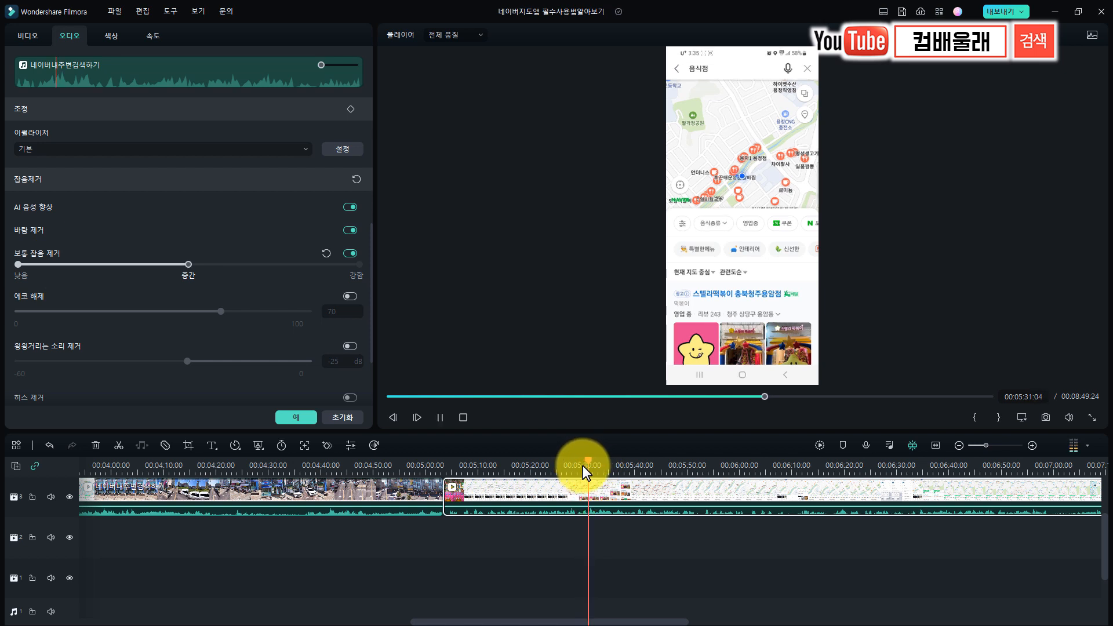
left_click_drag(582, 465, 599, 465)
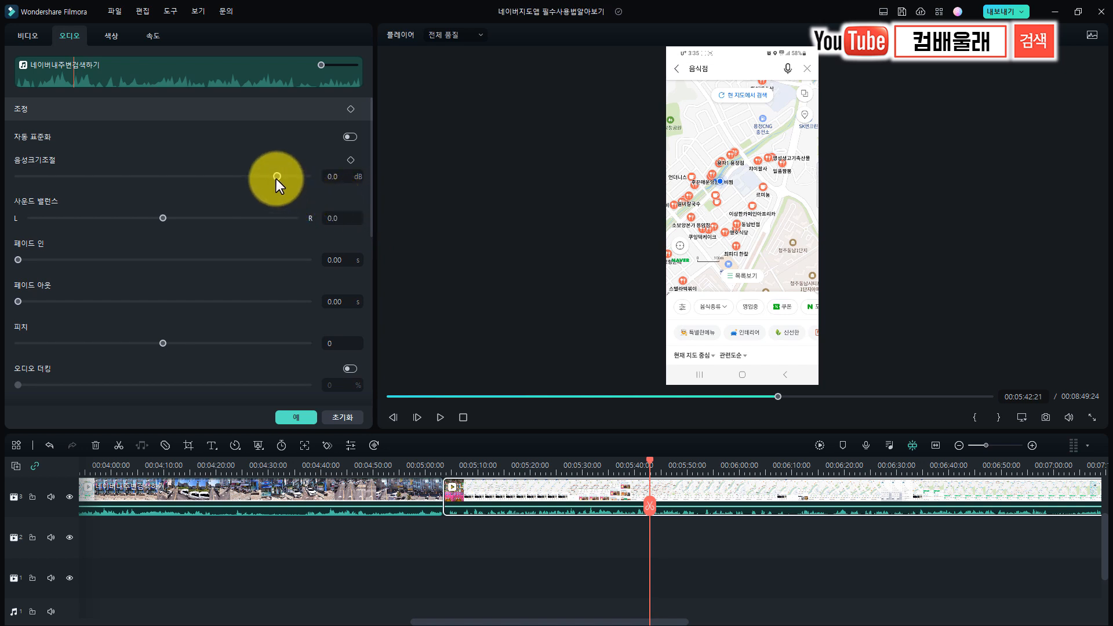
left_click_drag(270, 177, 281, 177)
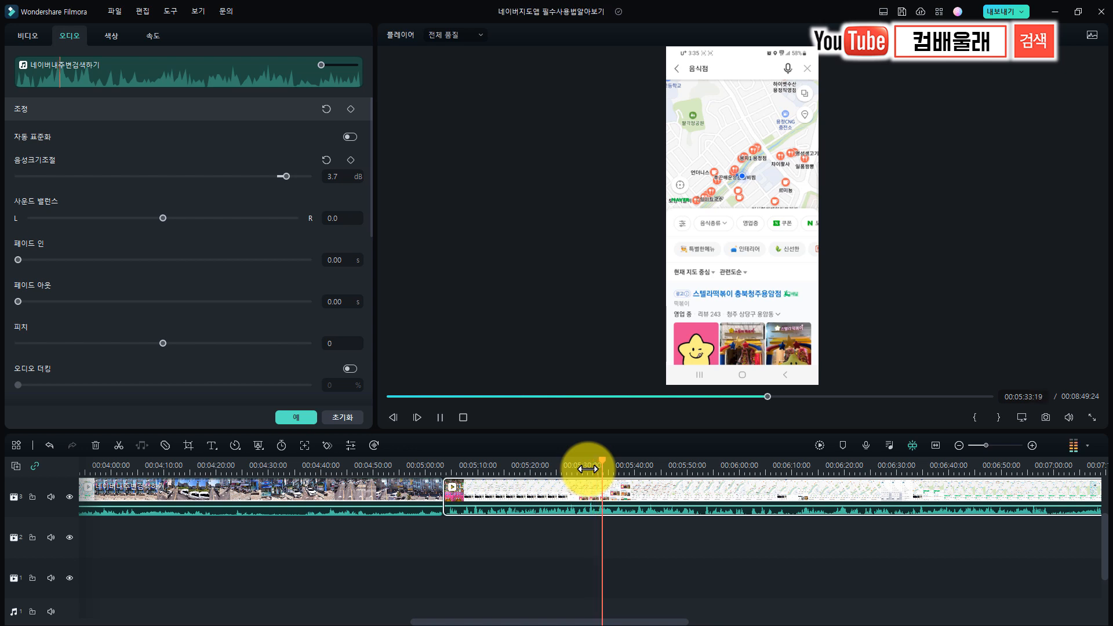
left_click_drag(584, 470, 612, 469)
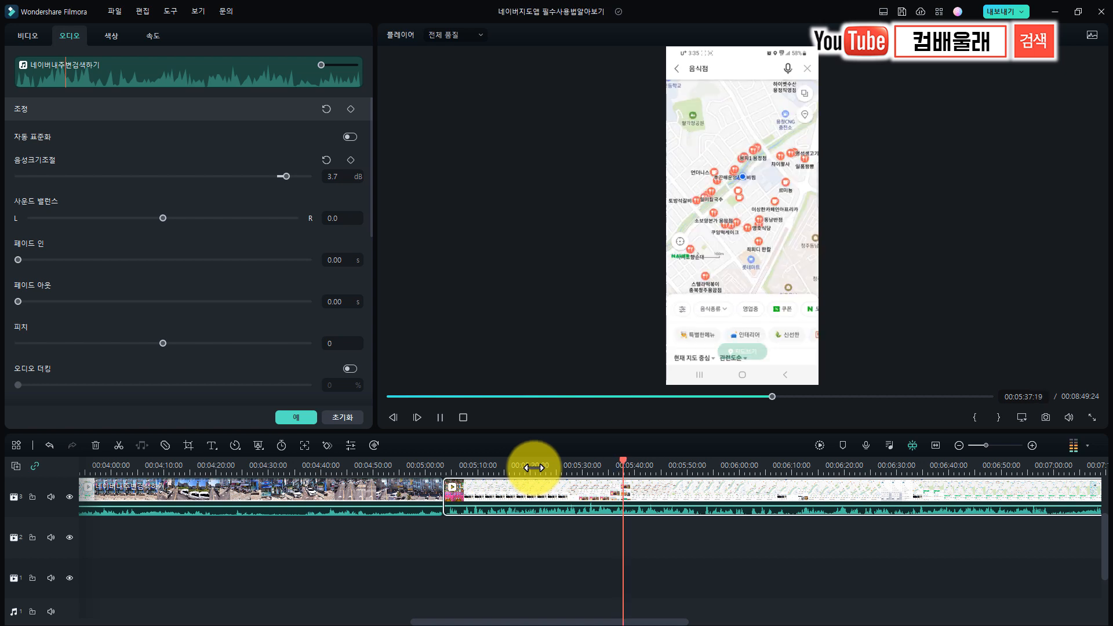
left_click_drag(625, 465, 534, 465)
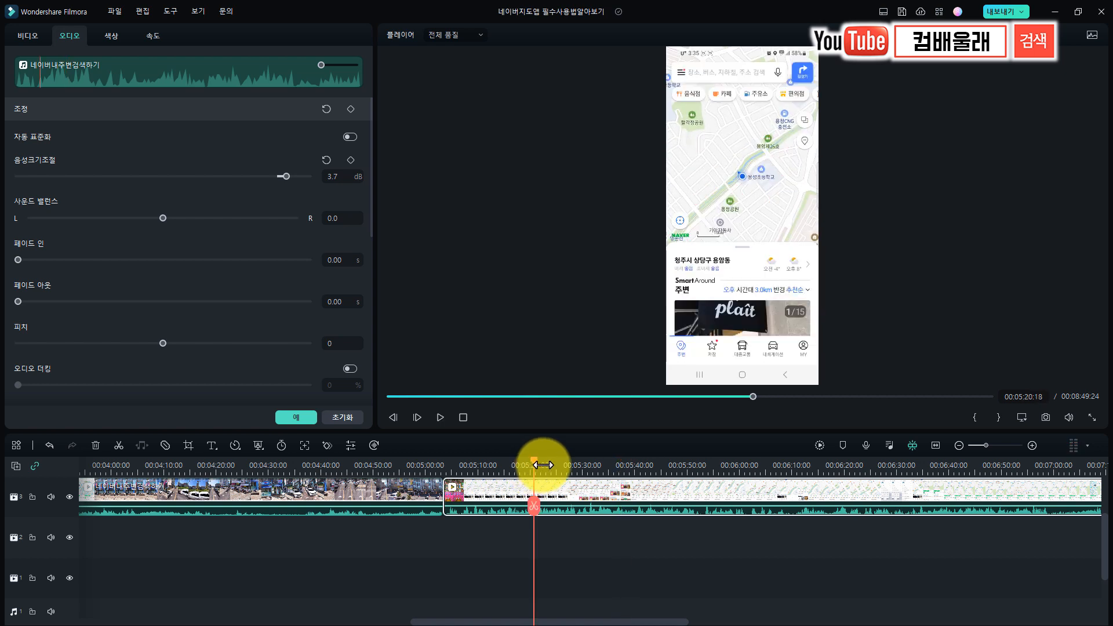
left_click(438, 416)
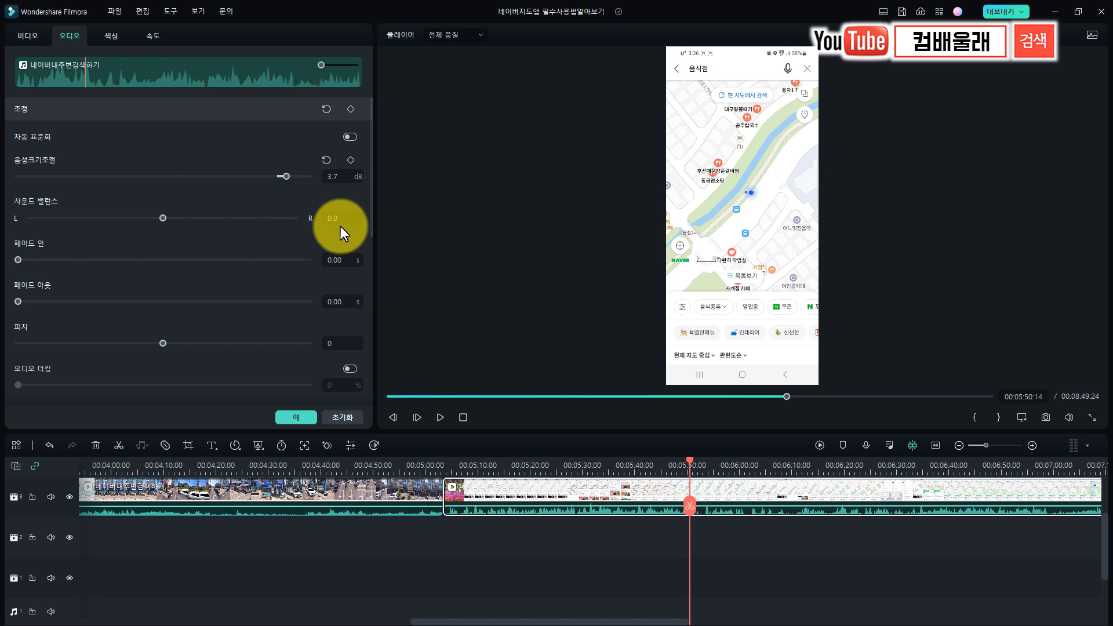
mouse_move(343, 216)
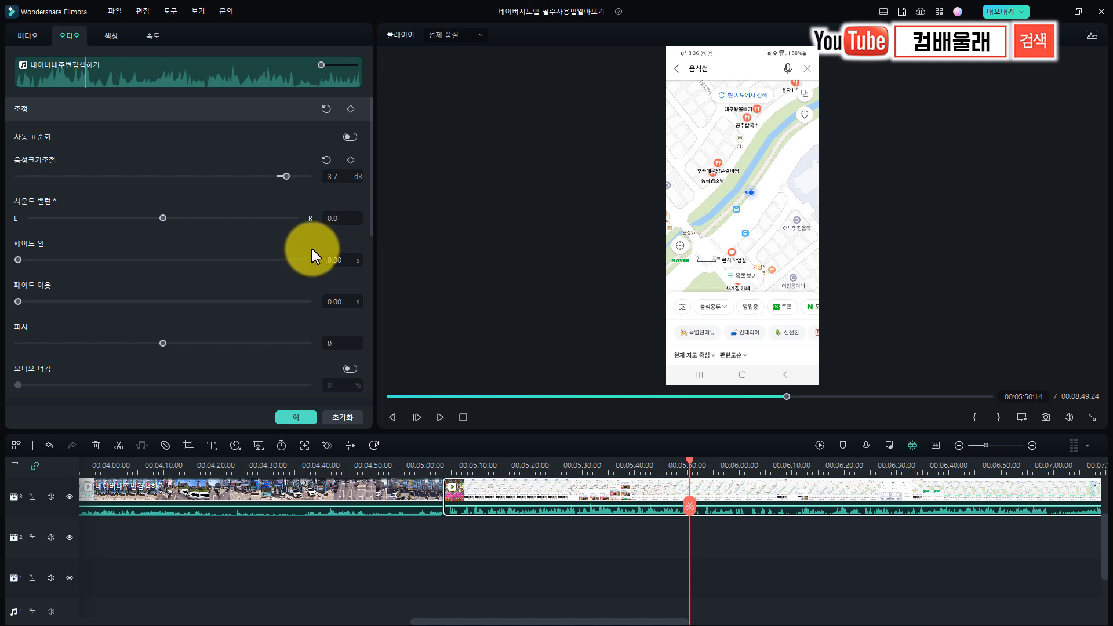
Adjust the Volume slider up and back down to 2.2 dB.
scroll("down", 3)
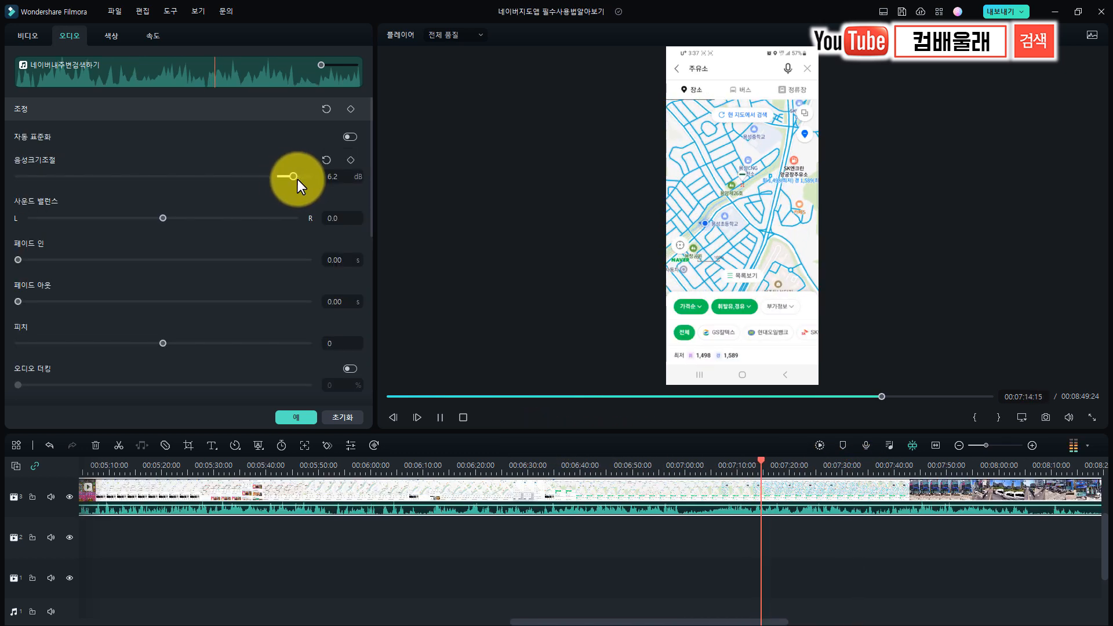
left_click_drag(291, 175, 299, 175)
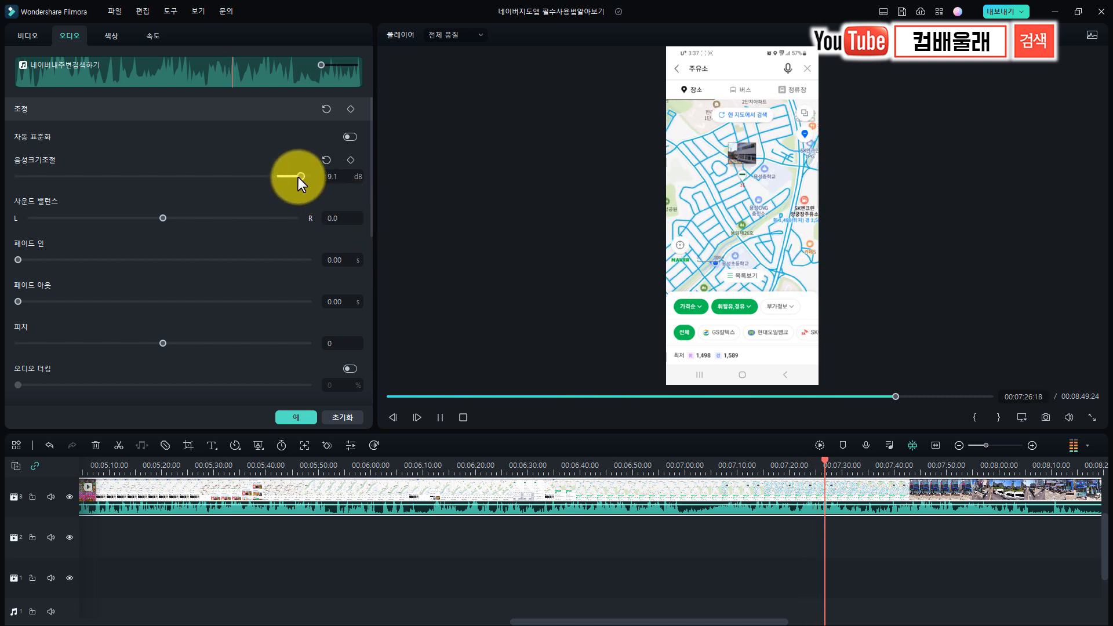
left_click_drag(296, 176, 288, 176)
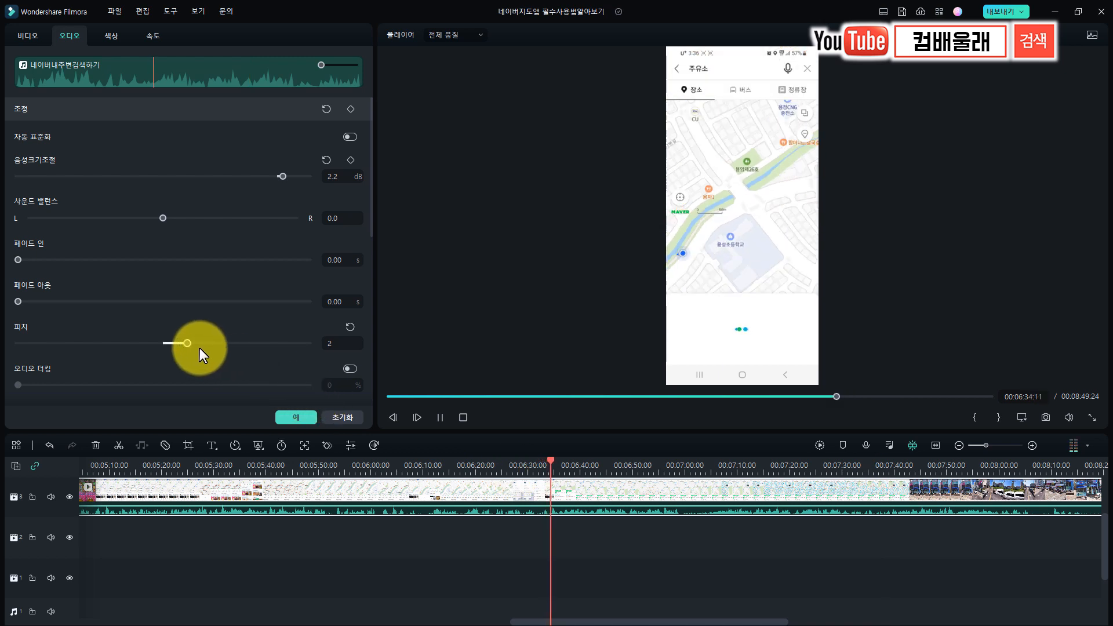
Drag the Pitch slider lower, then return it to 0.
left_click_drag(186, 344, 146, 343)
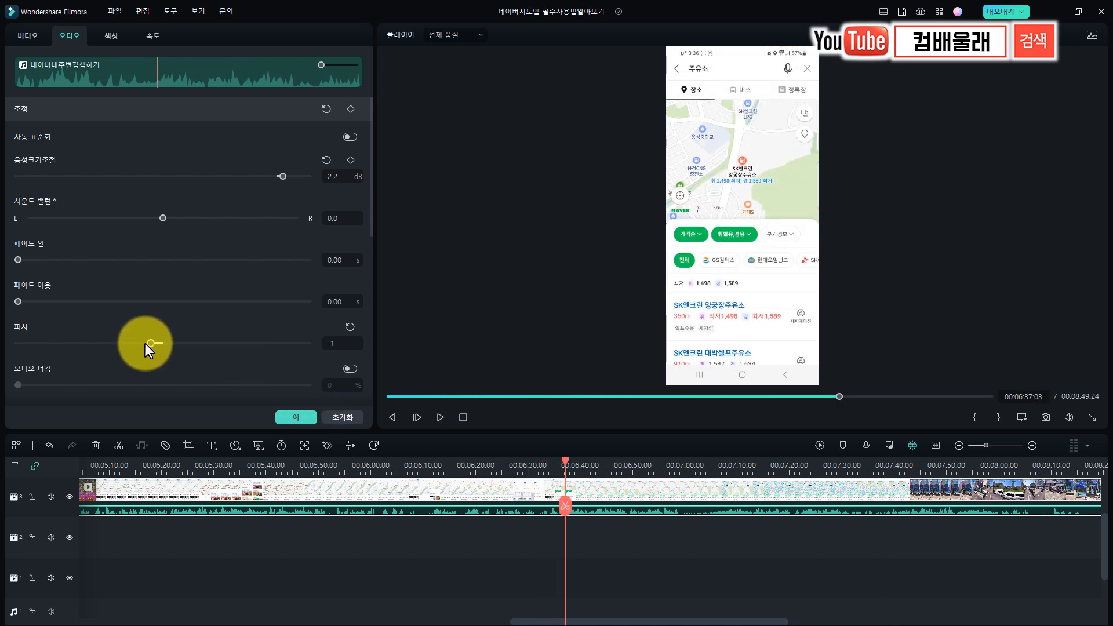
left_click_drag(153, 343, 125, 344)
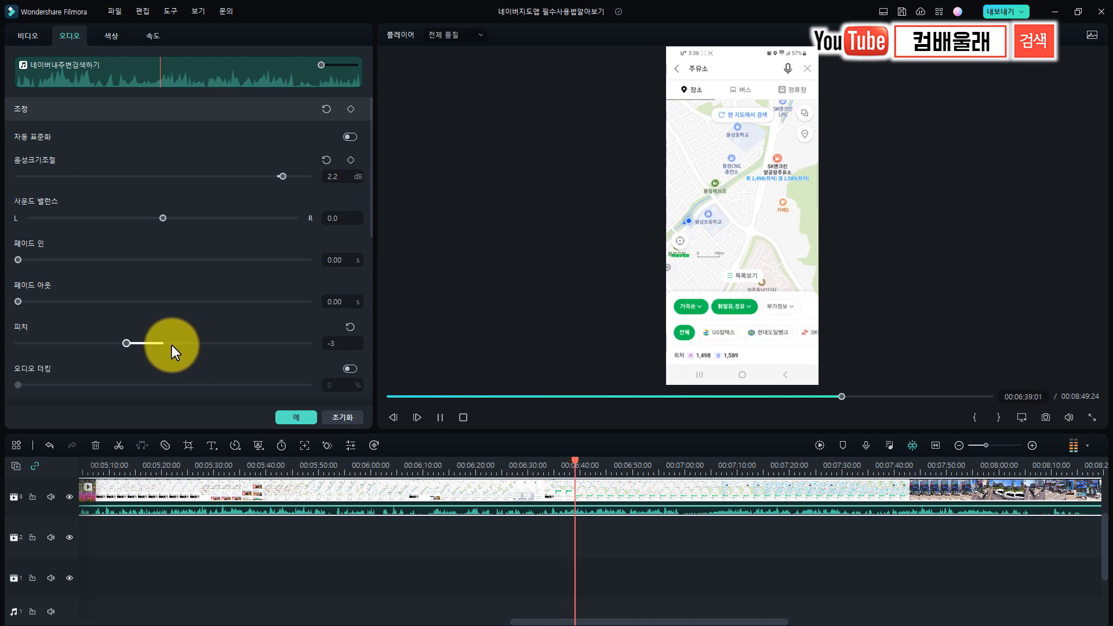
left_click_drag(126, 343, 152, 343)
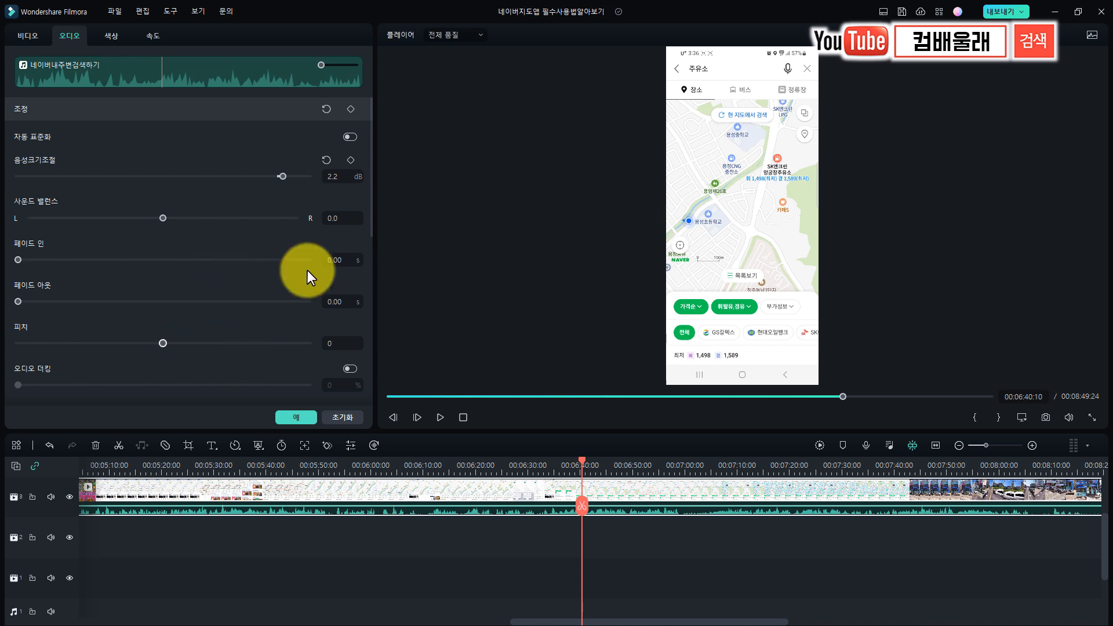
mouse_move(279, 276)
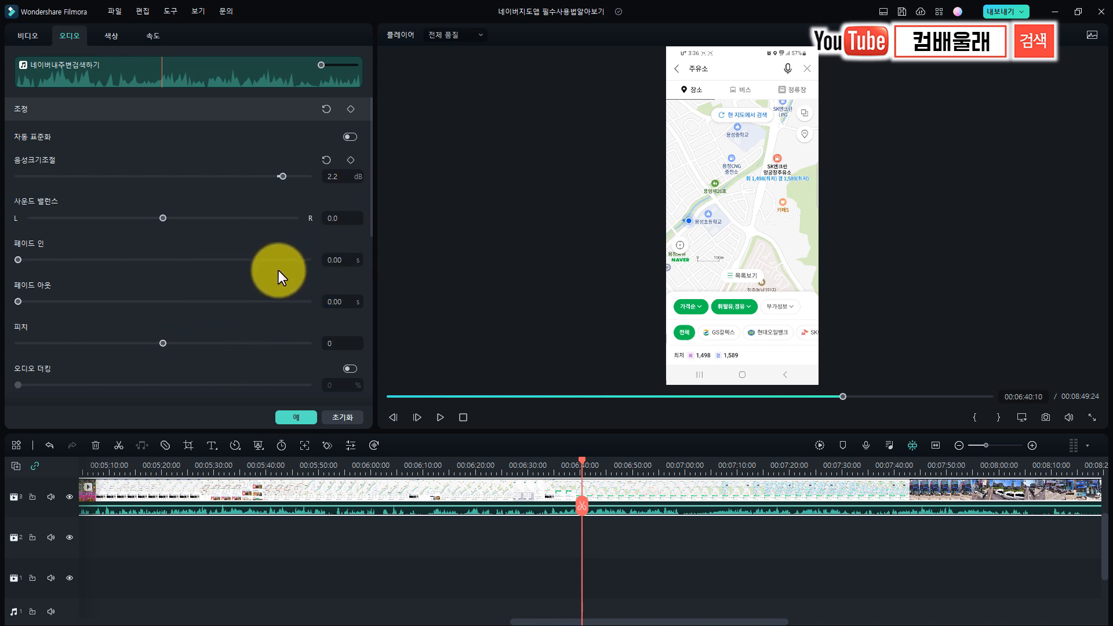
scroll("down", 3)
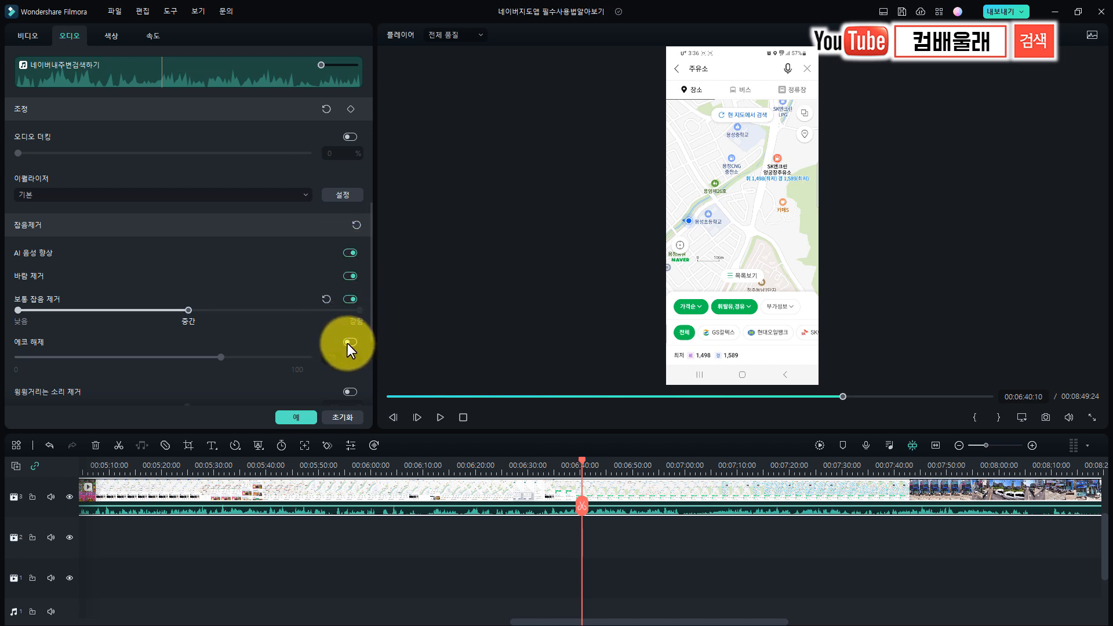
left_click(349, 342)
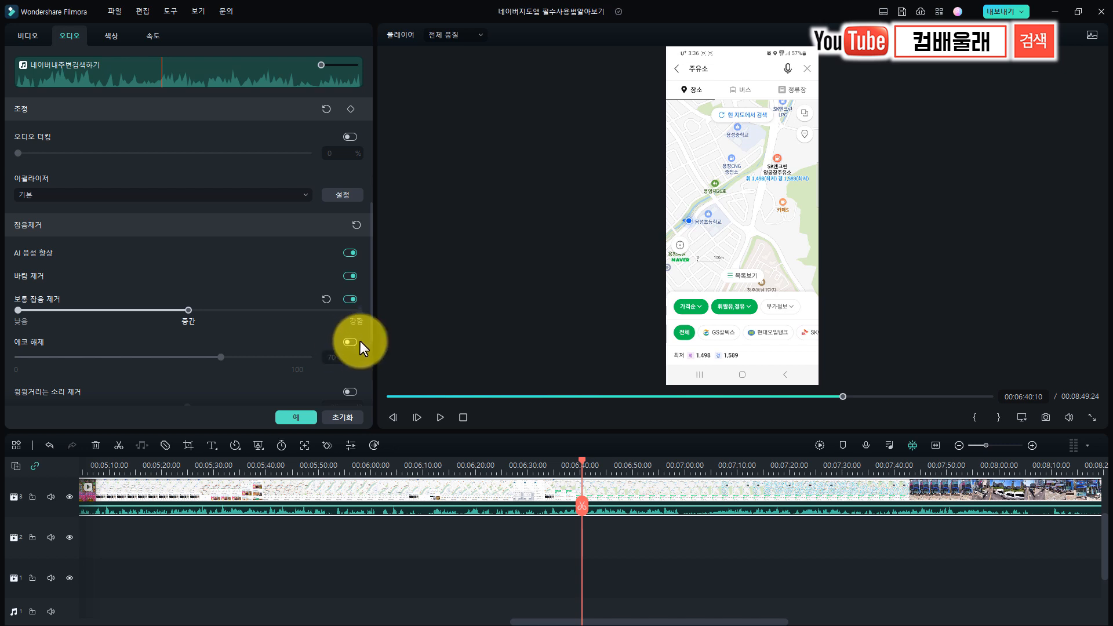
left_click(349, 342)
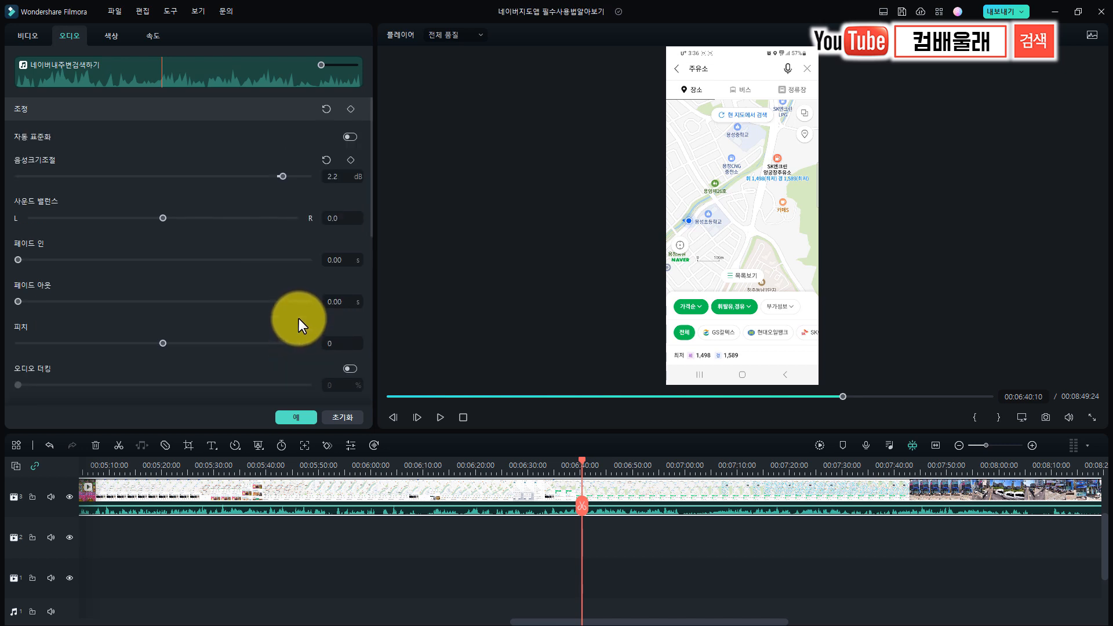
mouse_move(374, 248)
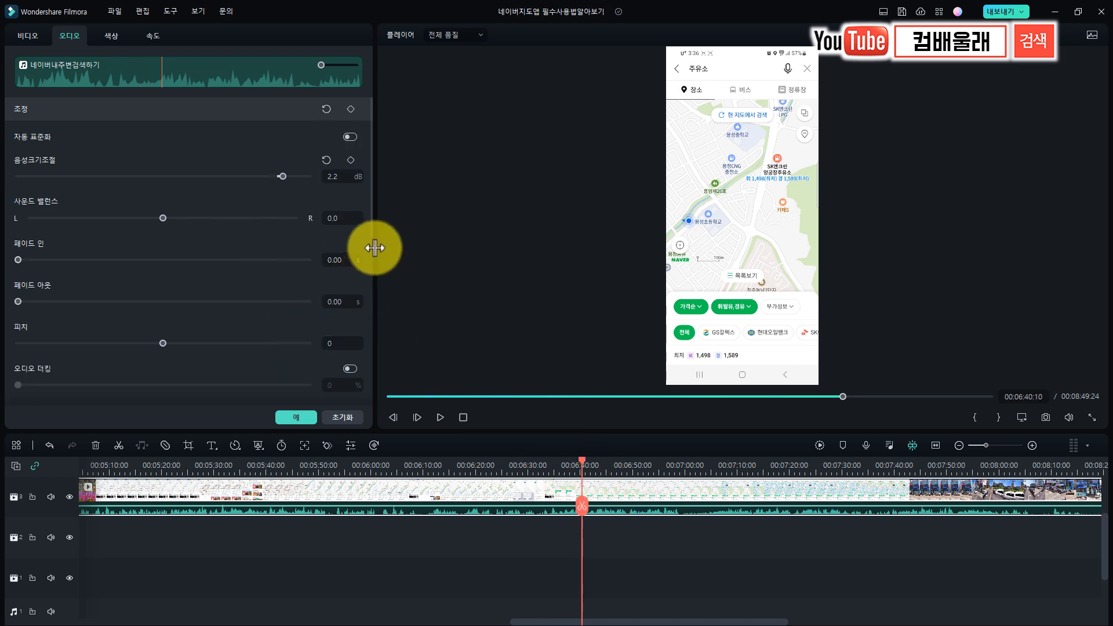
Scroll down through the Audio properties panel of the street-view clip.
scroll("down", 3)
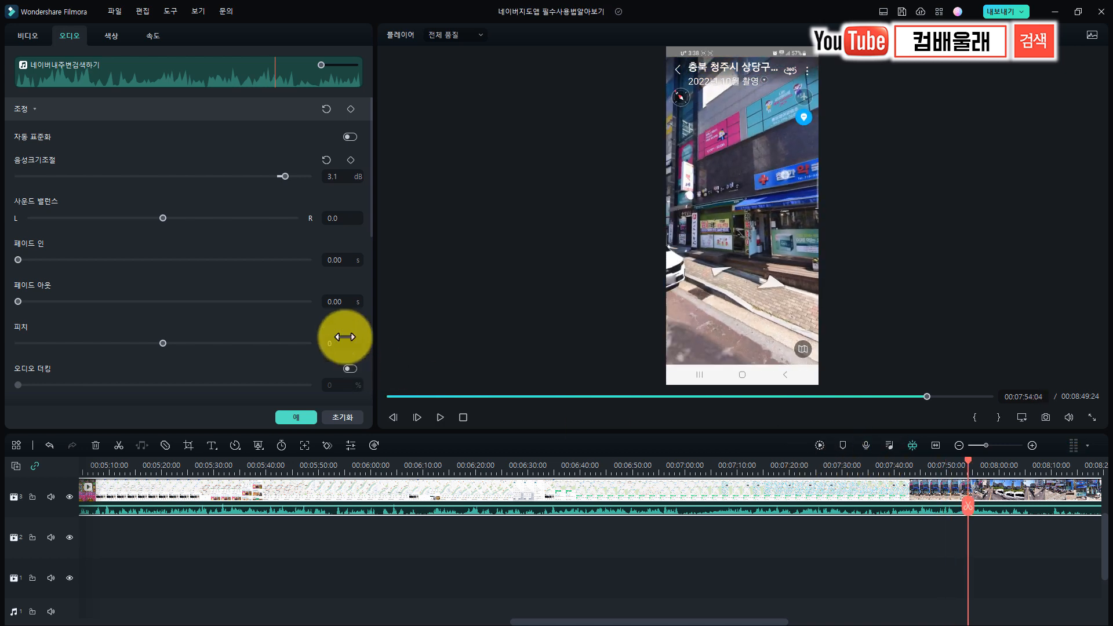
mouse_move(374, 206)
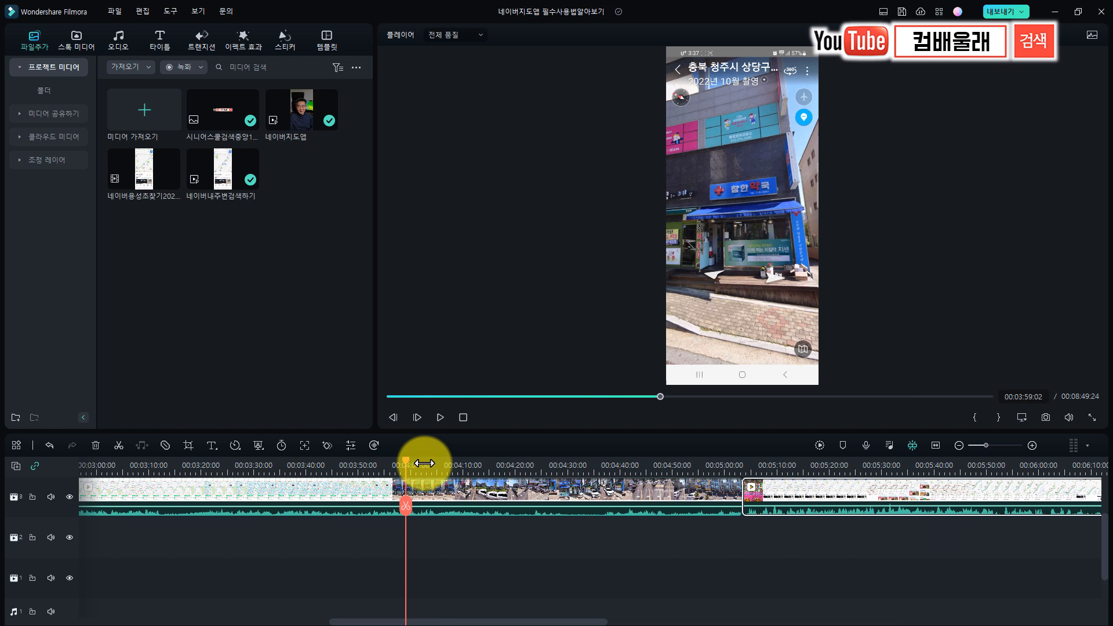
Select the earlier gas-station search clip and open Adjust Audio from its context menu.
left_click(417, 418)
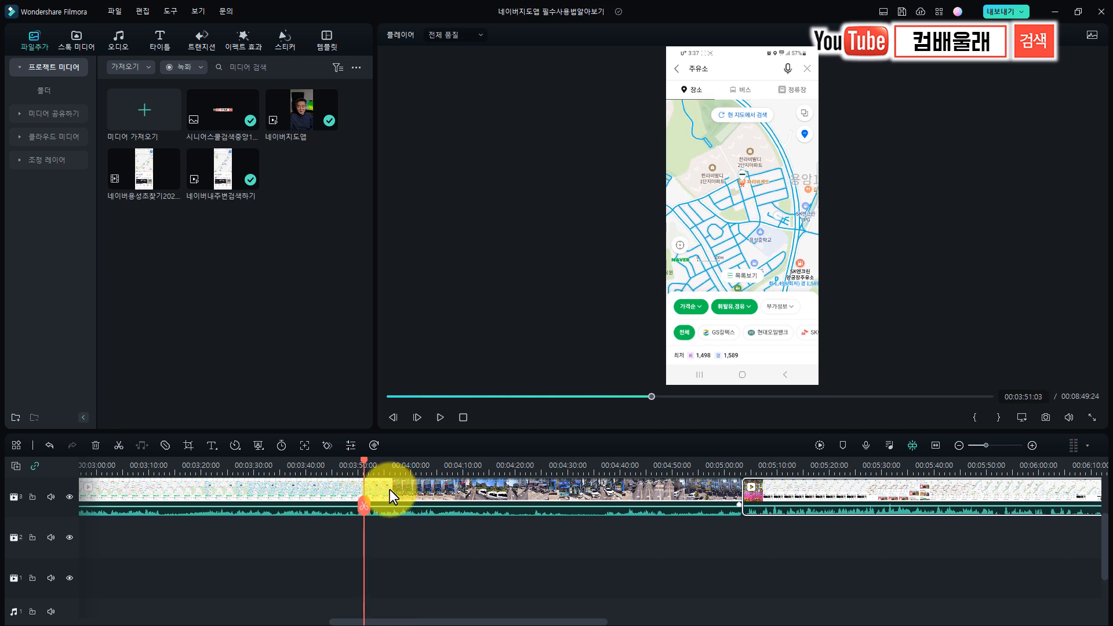
right_click(387, 489)
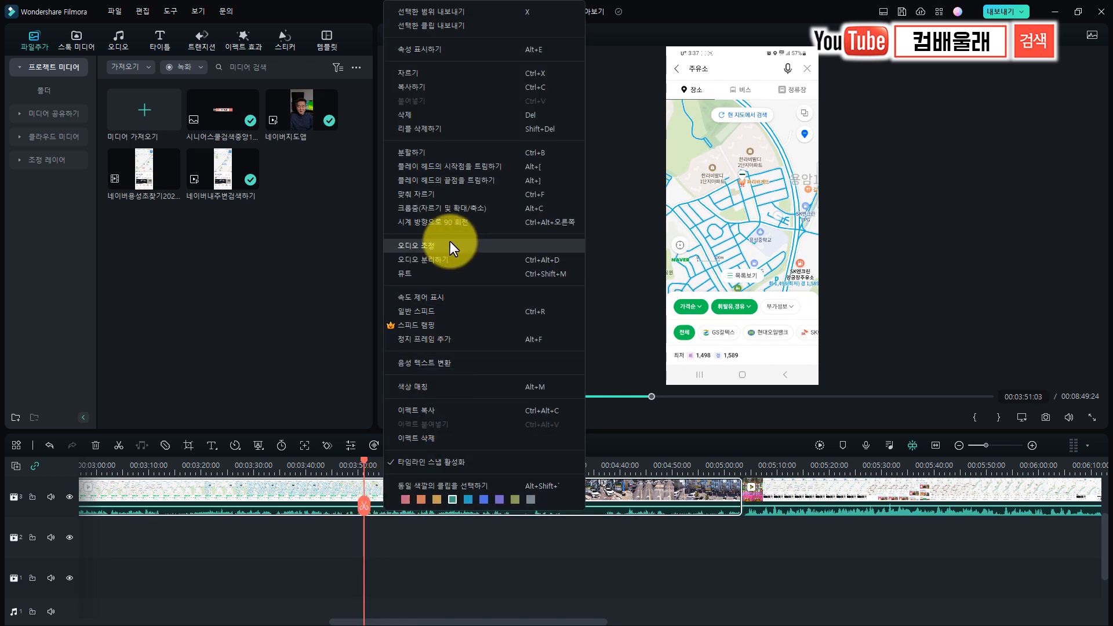
left_click(419, 246)
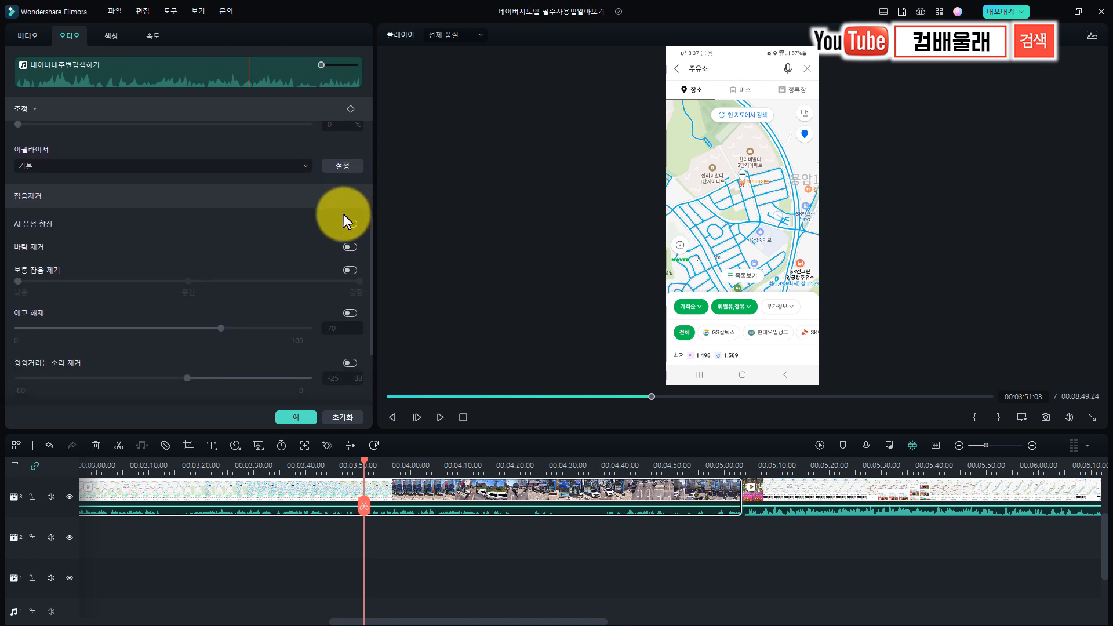
Switch on AI Speech Enhancement, Wind Removal and Normal Denoise with strength adjusted, then play.
left_click(349, 222)
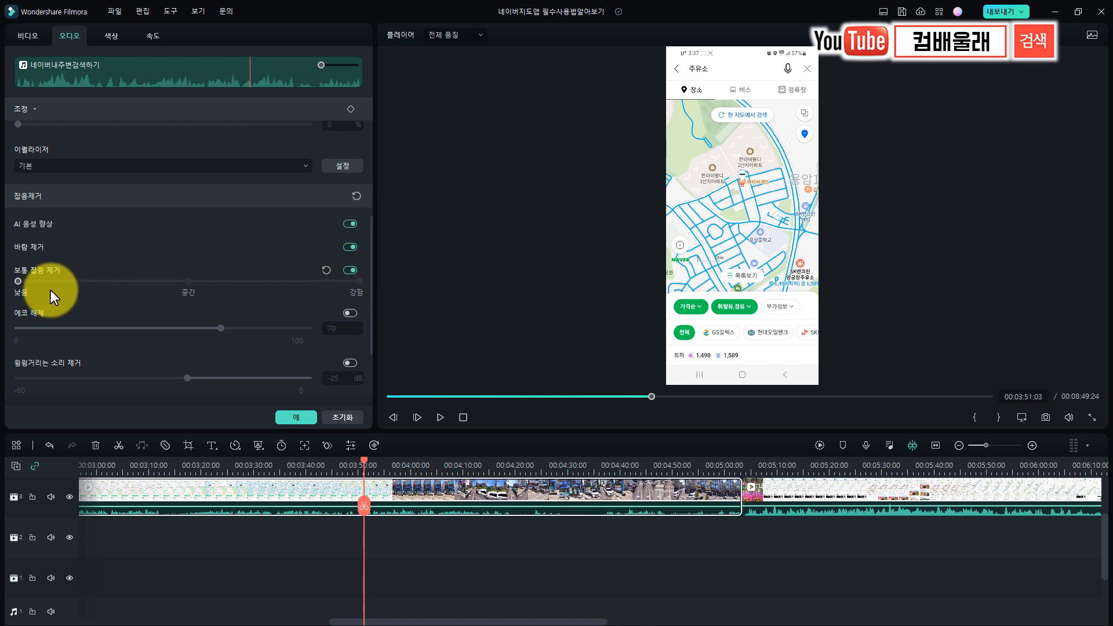
mouse_move(554, 454)
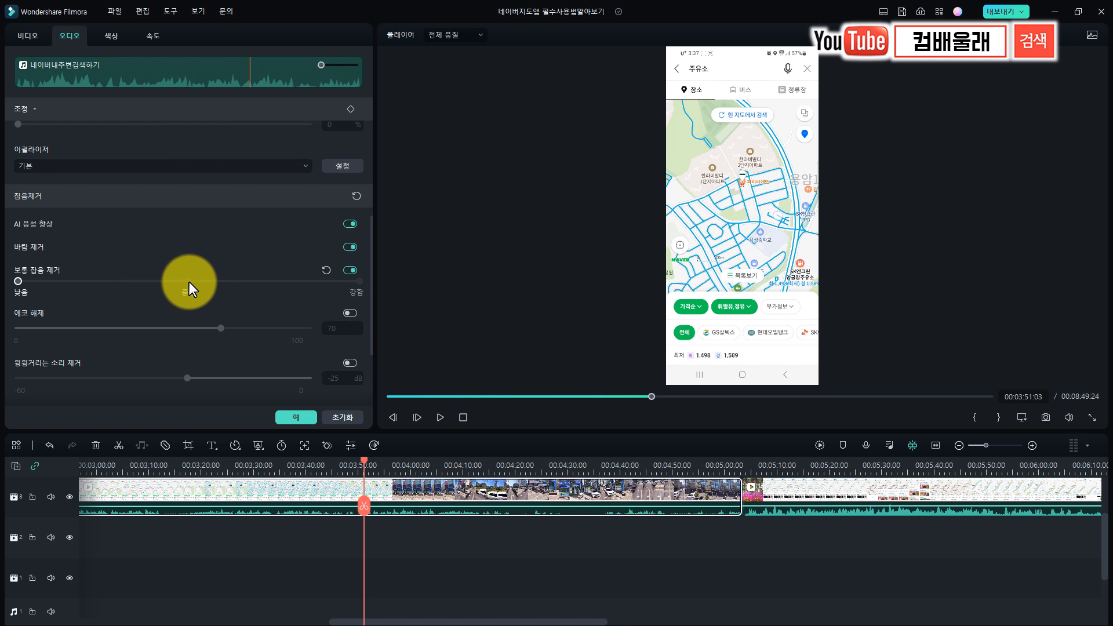
left_click_drag(7, 280, 174, 281)
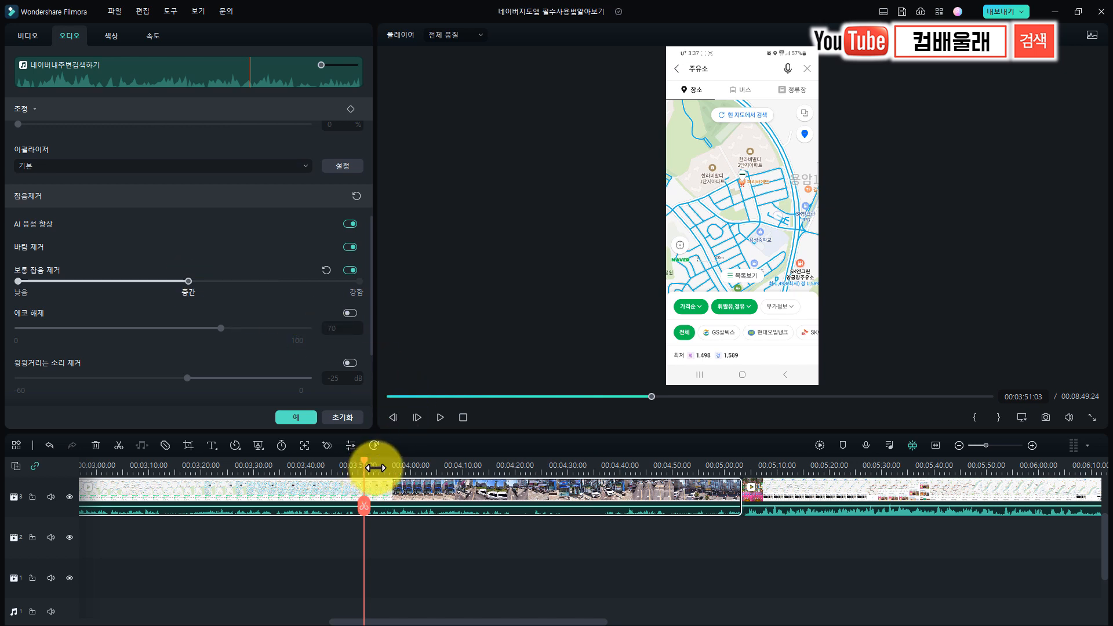
left_click(439, 417)
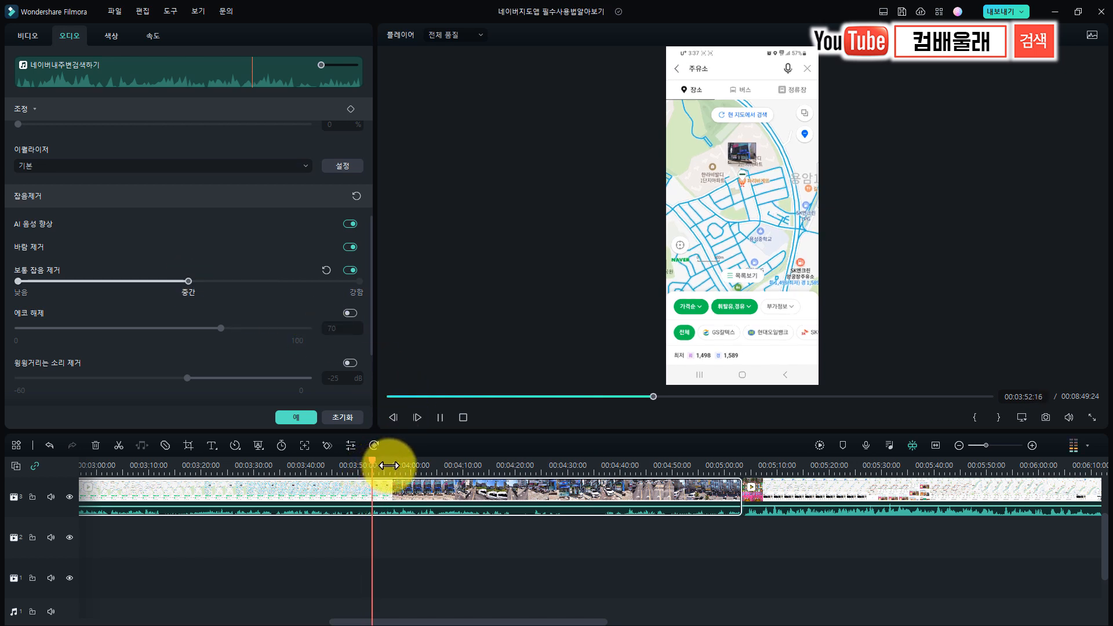
Nudge the Normal Denoise strength back to low and play the clip to check the sound.
left_click_drag(174, 280, 187, 281)
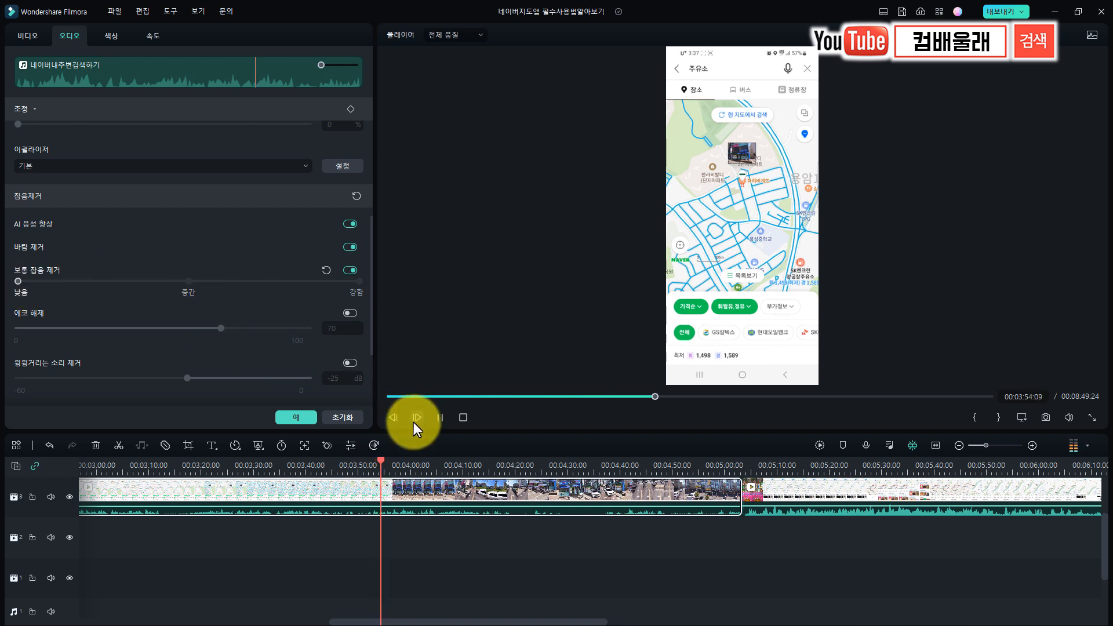
left_click(416, 417)
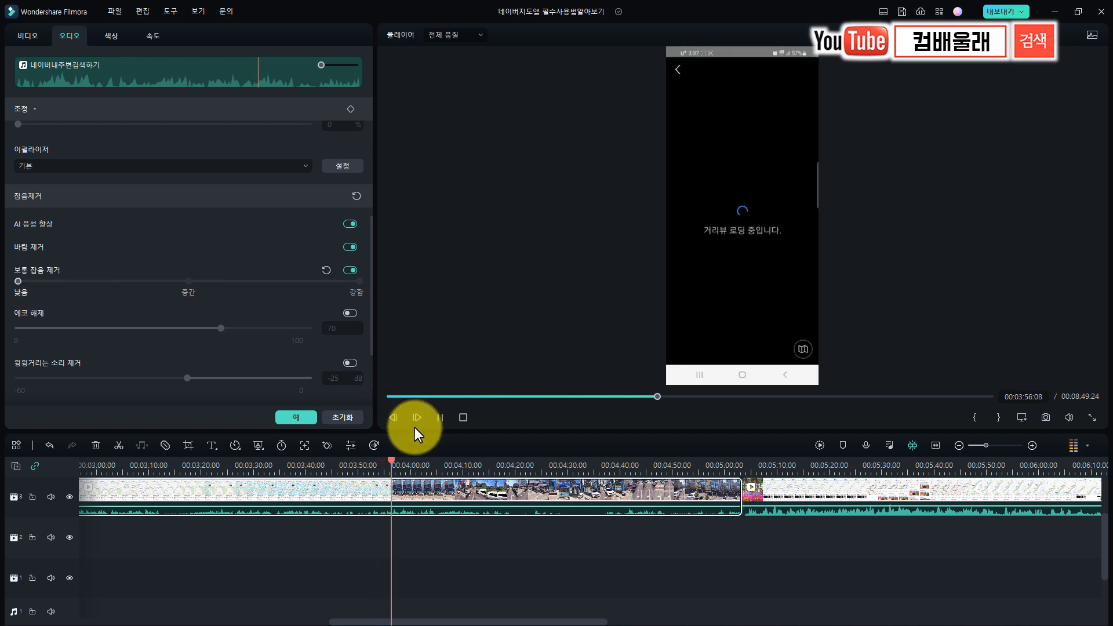
left_click(418, 416)
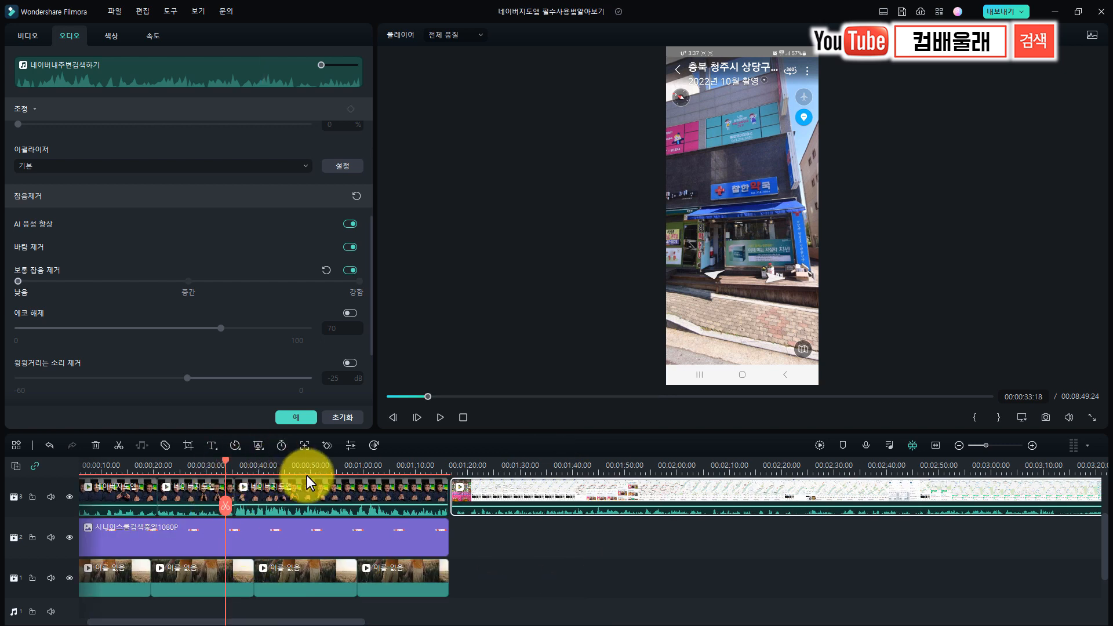
left_click(439, 418)
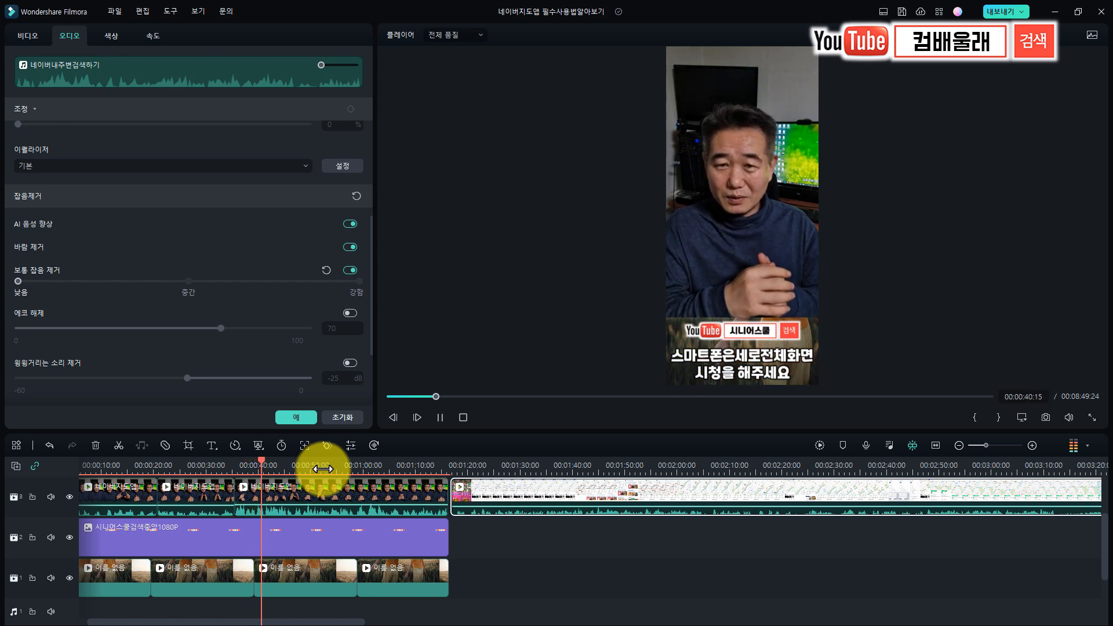
left_click(439, 417)
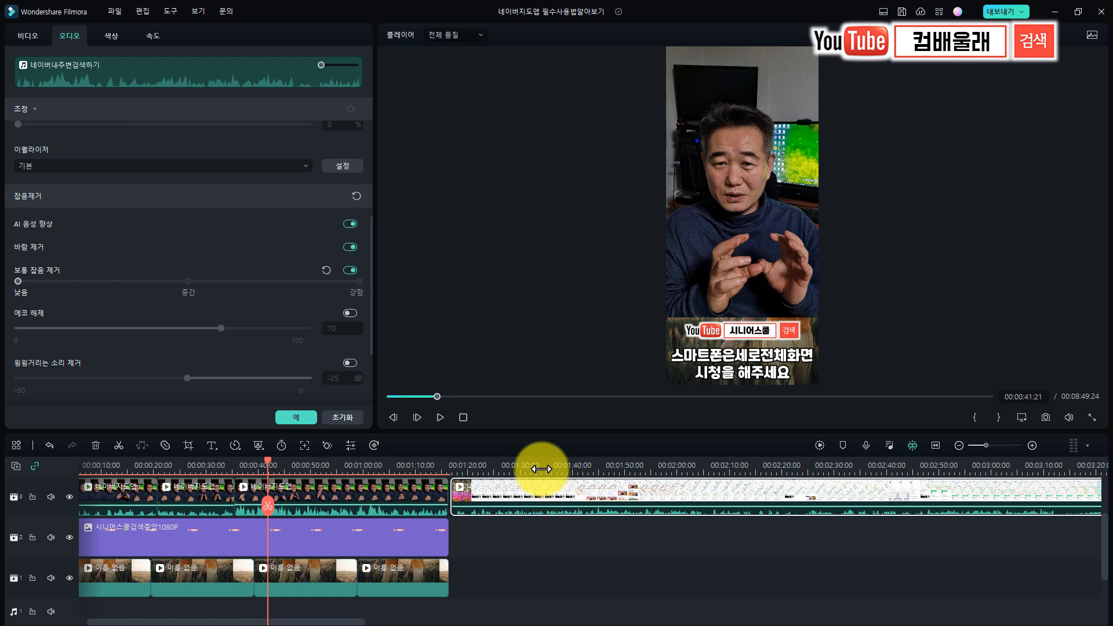
left_click(539, 464)
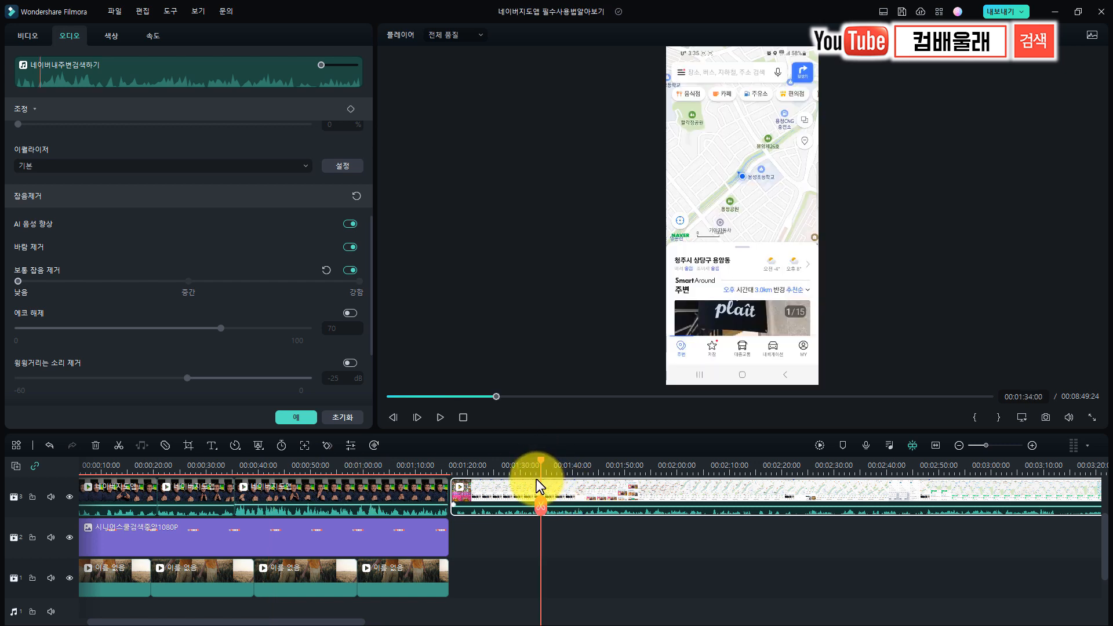